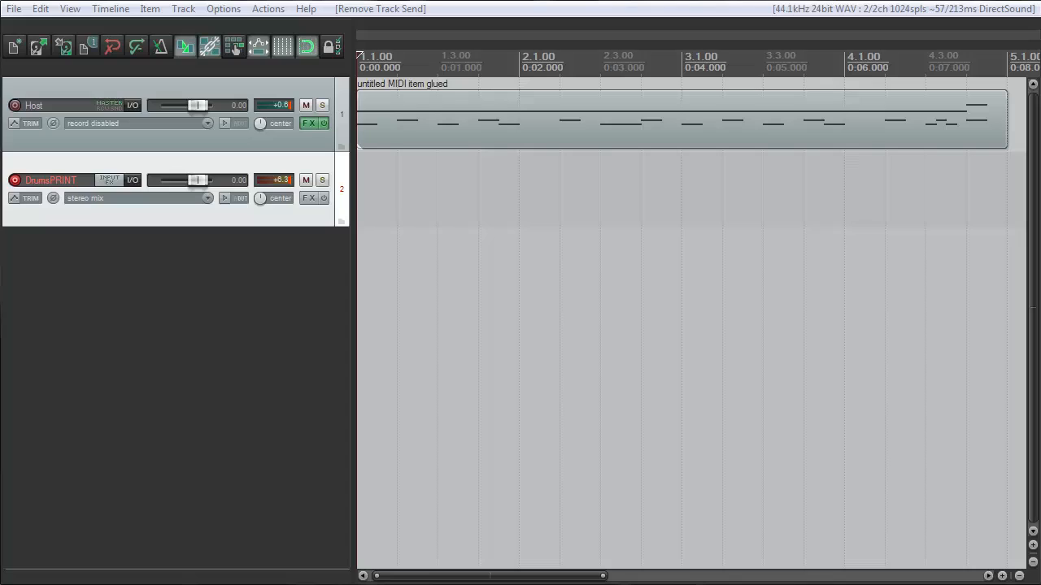
{"action": "mouse_move", "coordinate": [76, 214]}
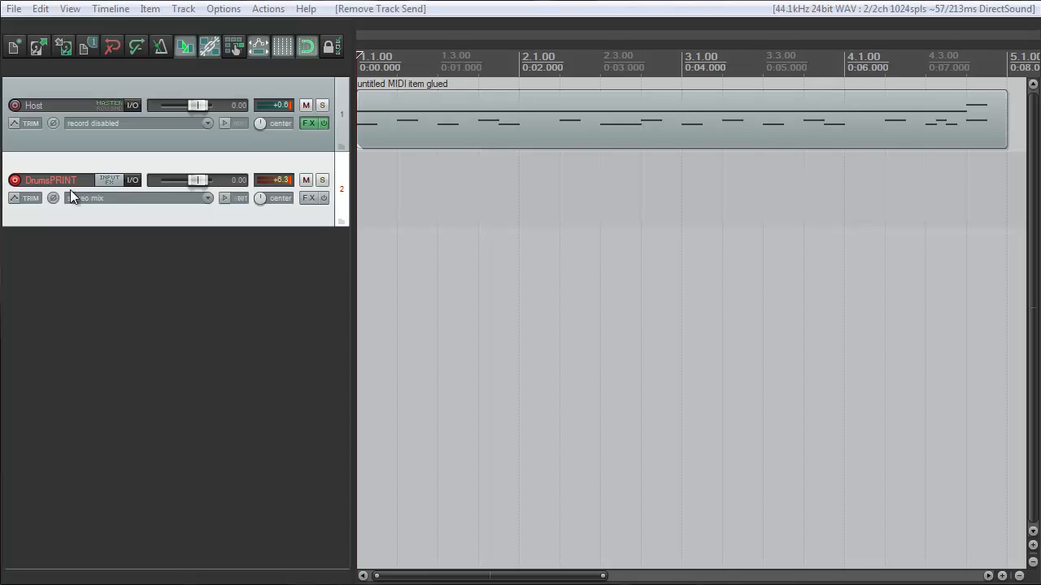
{"action": "mouse_move", "coordinate": [134, 205]}
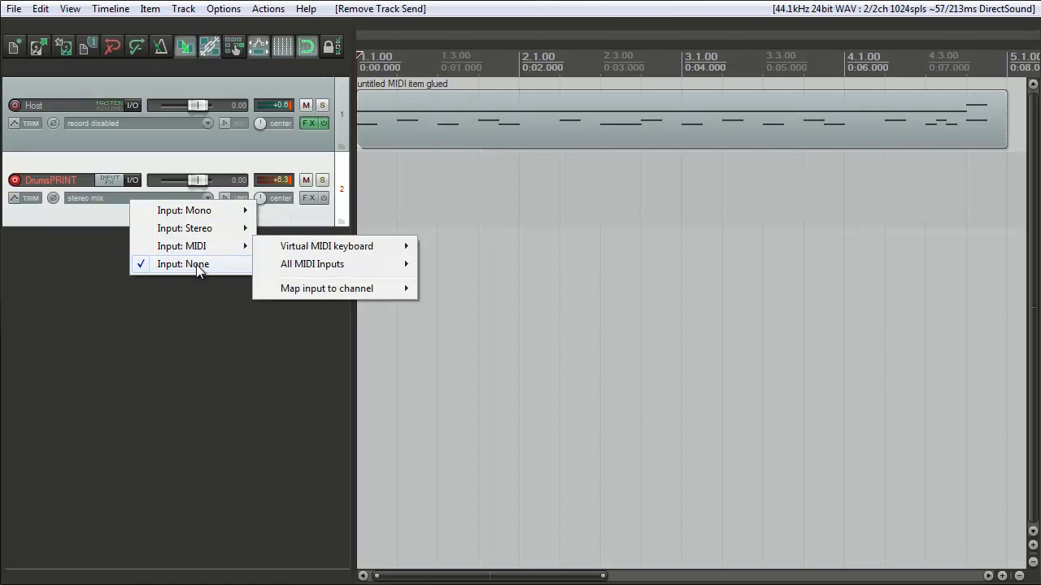
{"action": "mouse_move", "coordinate": [200, 263]}
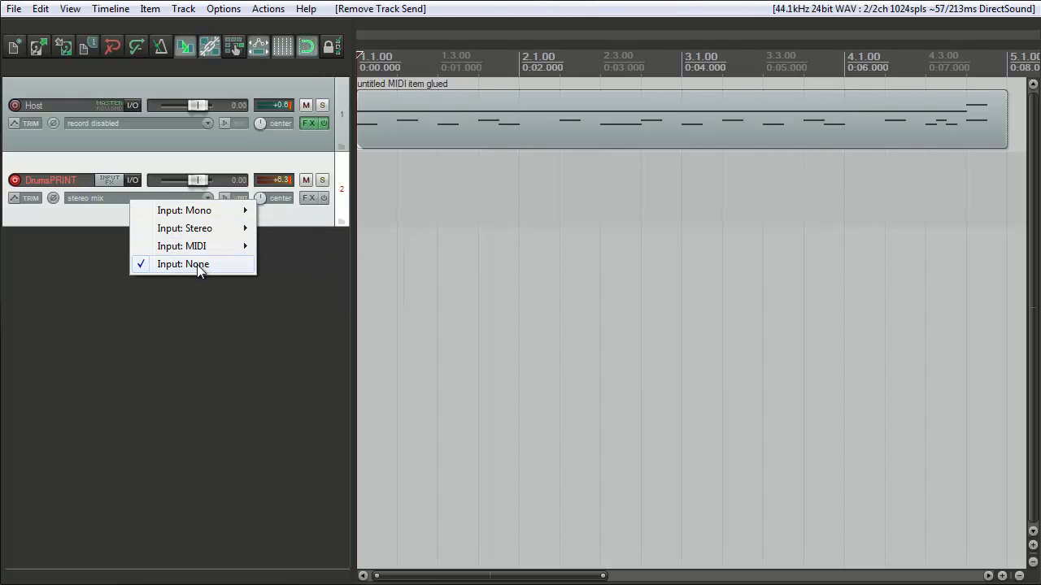
Step: Set the DrumsPRINT track's record input to Input: None
{"action": "left_click", "coordinate": [183, 264]}
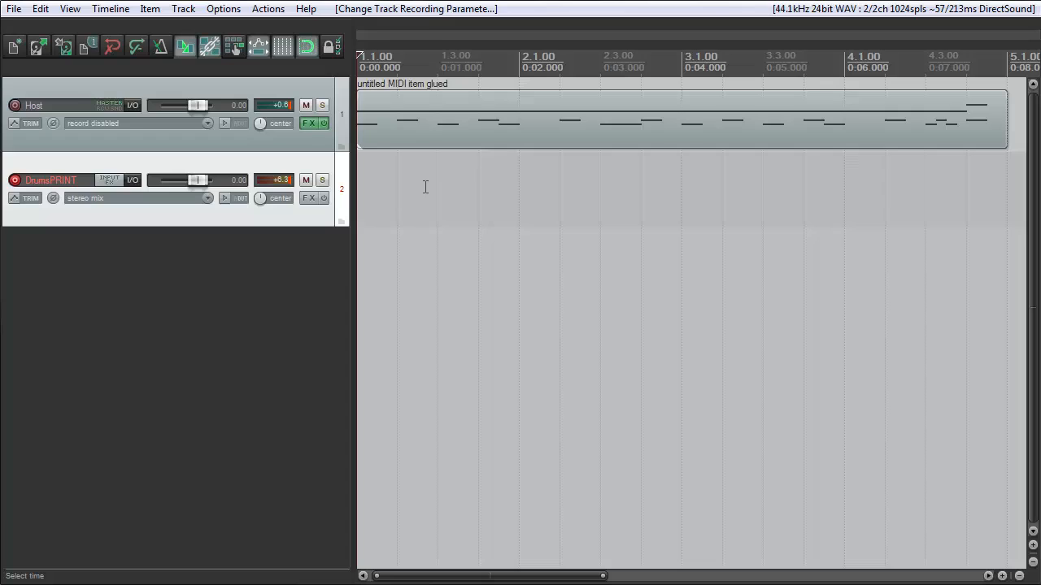
{"action": "mouse_move", "coordinate": [383, 187]}
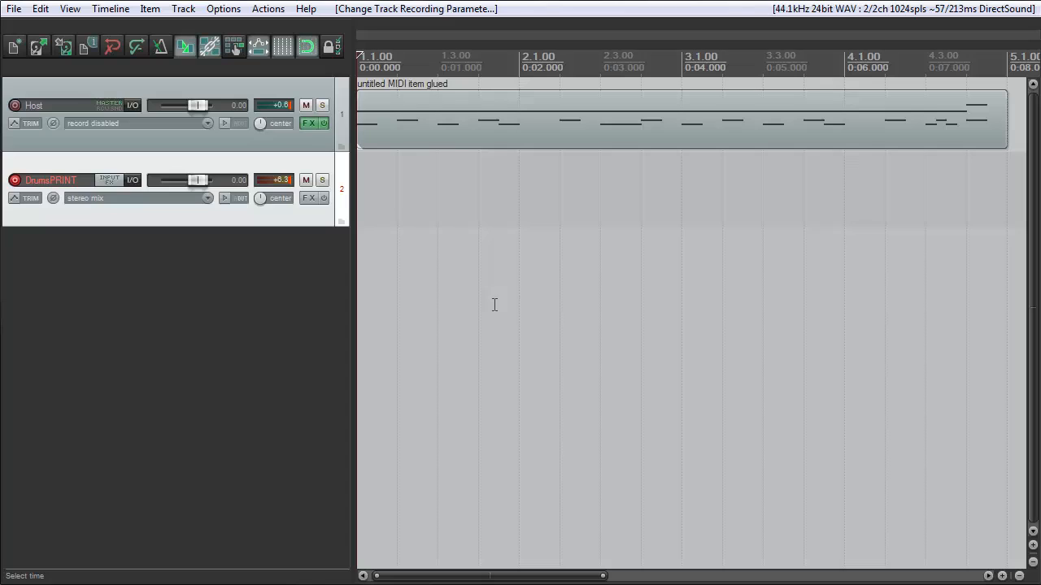
{"action": "mouse_move", "coordinate": [473, 274]}
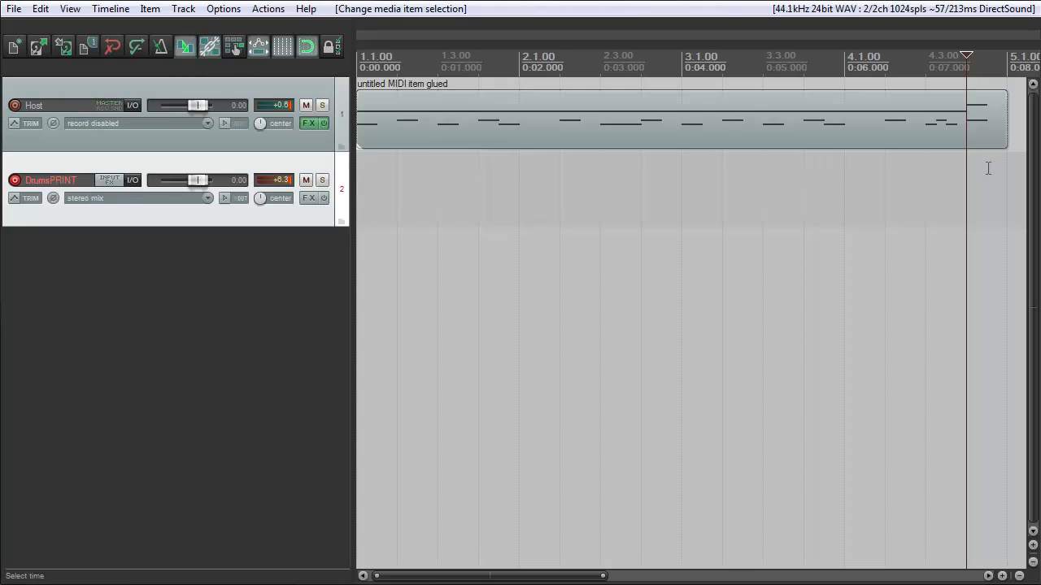
{"action": "mouse_move", "coordinate": [984, 126]}
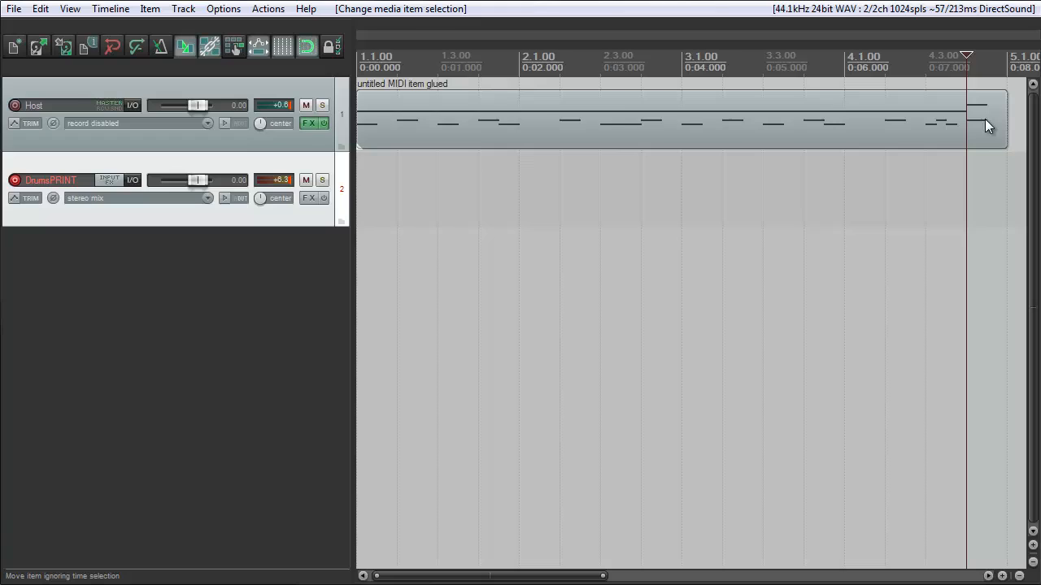
{"action": "mouse_move", "coordinate": [983, 130]}
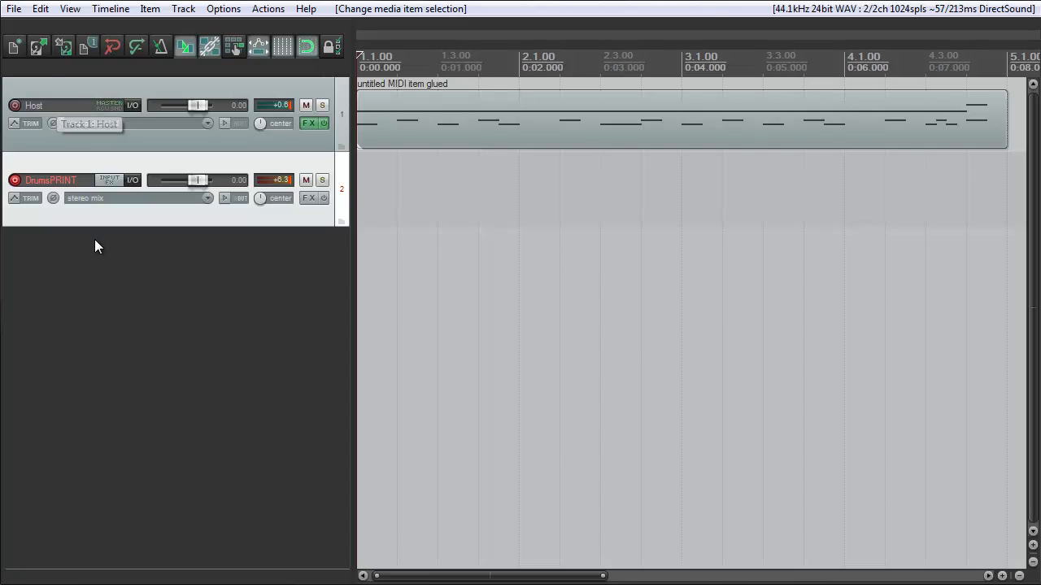
Step: Disarm DrumsPRINT and show its recording-mode menu from the input selector
{"action": "left_click", "coordinate": [51, 180]}
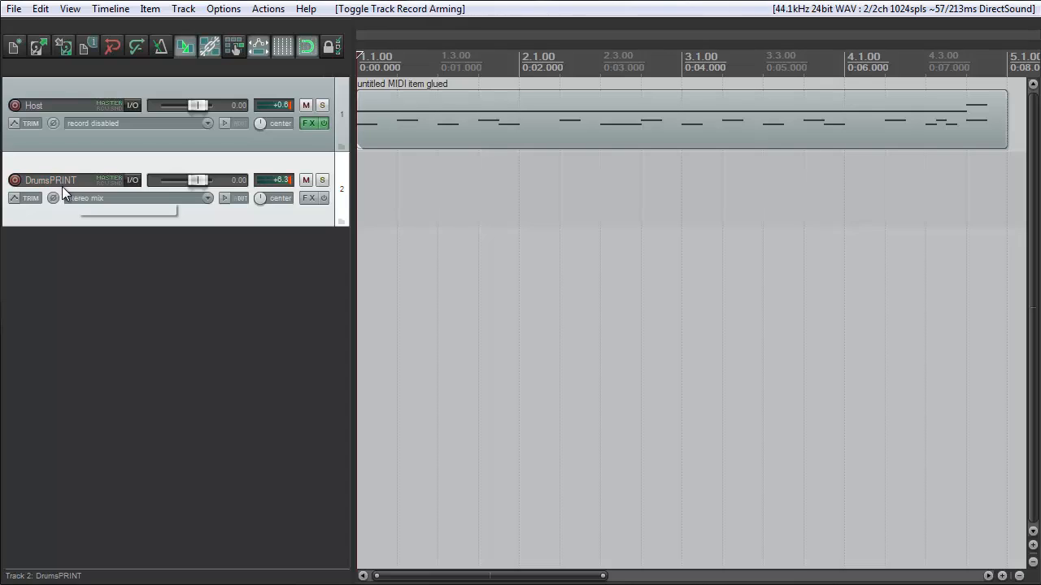
{"action": "mouse_move", "coordinate": [73, 184]}
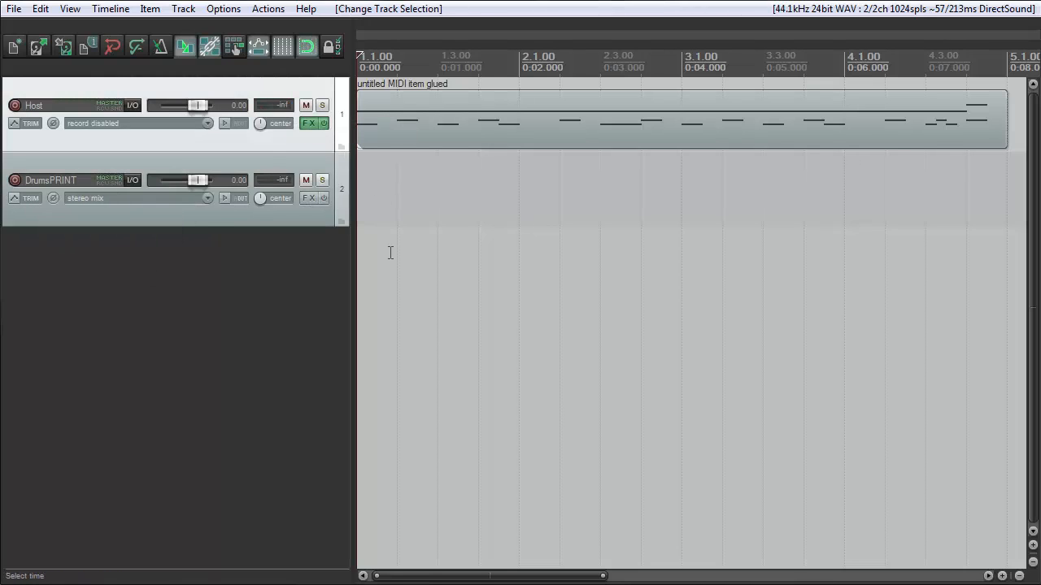
{"action": "mouse_move", "coordinate": [118, 201]}
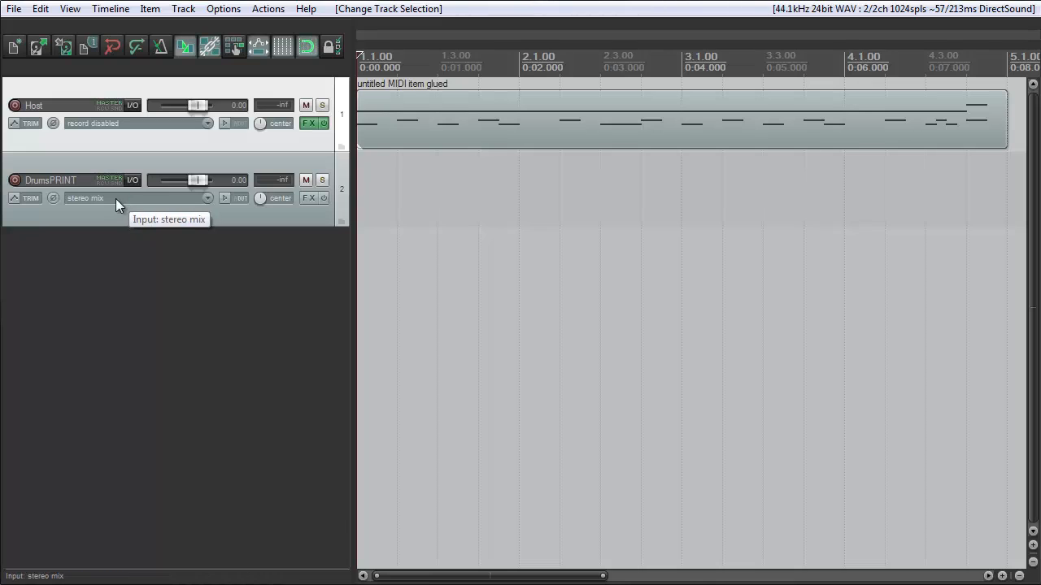
{"action": "left_click", "coordinate": [85, 198]}
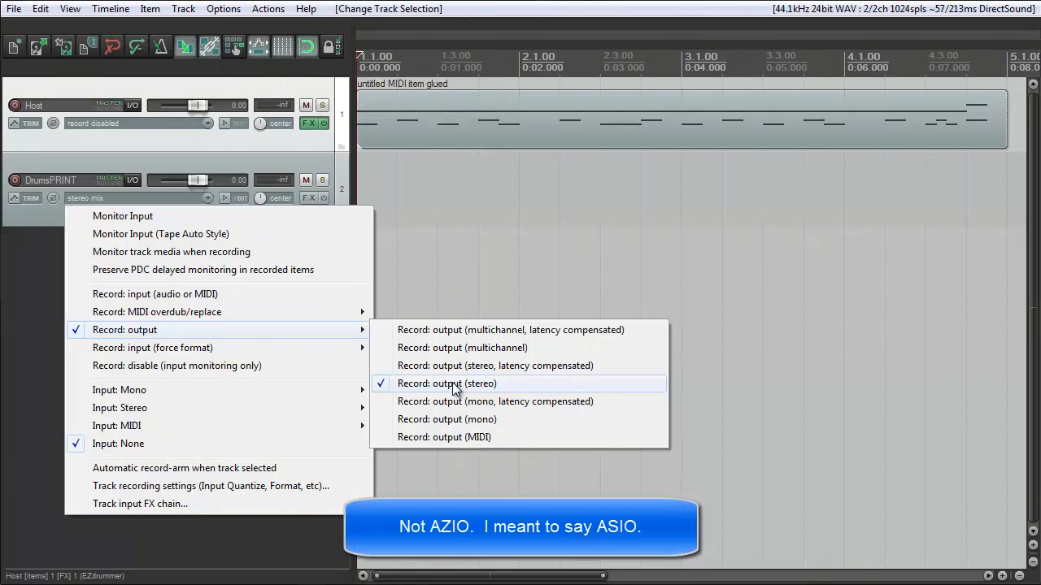
Step: Choose Record: output (stereo) as DrumsPRINT's recording mode
{"action": "left_click", "coordinate": [455, 384]}
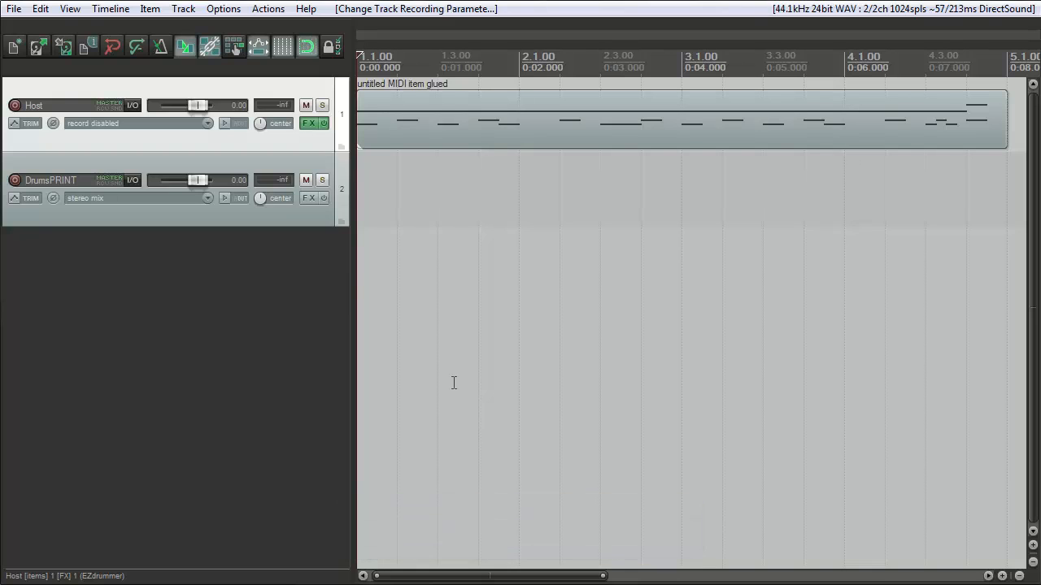
{"action": "mouse_move", "coordinate": [116, 210]}
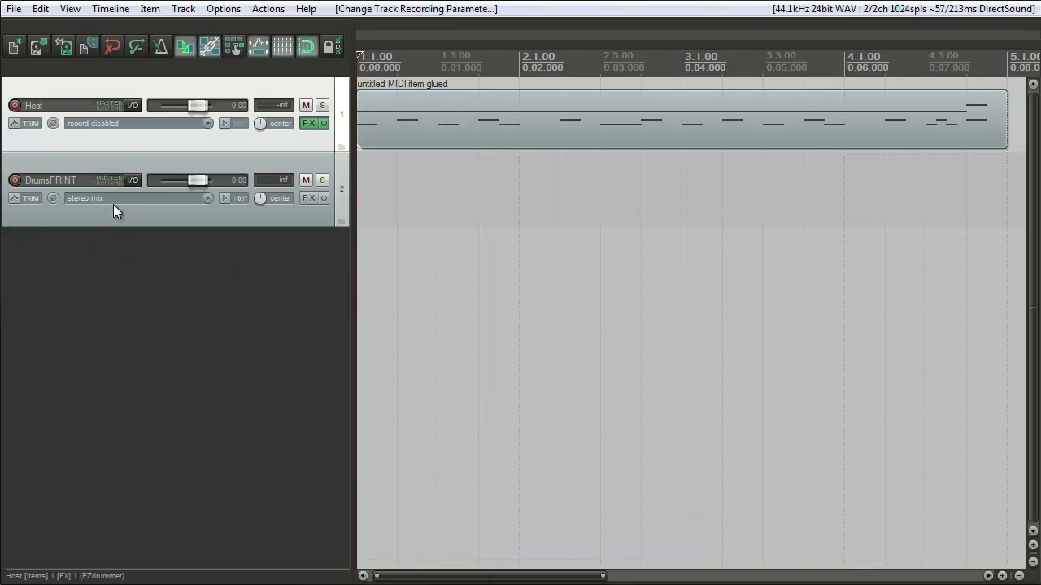
{"action": "mouse_move", "coordinate": [114, 202]}
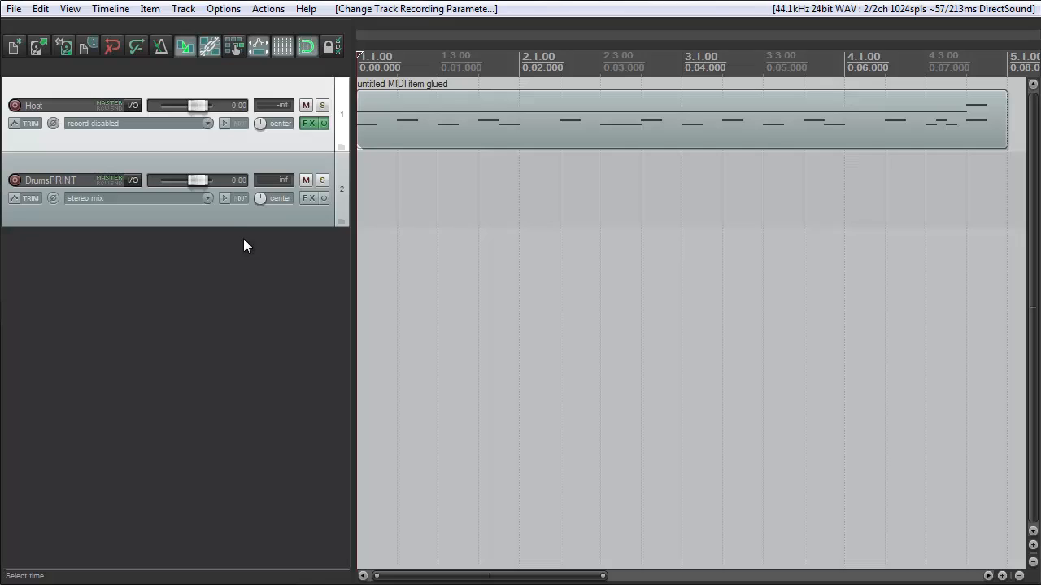
{"action": "mouse_move", "coordinate": [254, 248]}
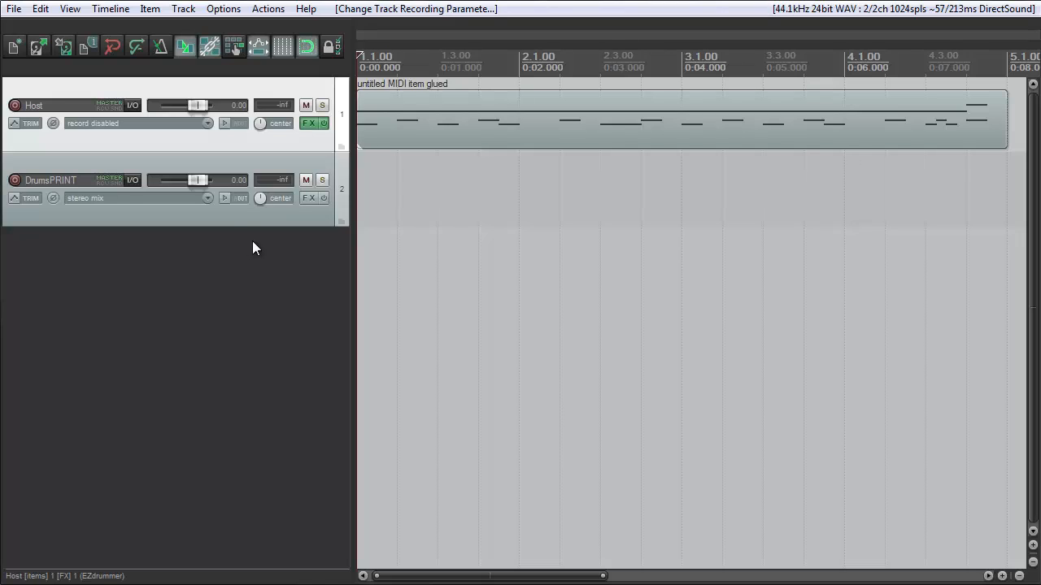
{"action": "mouse_move", "coordinate": [136, 127]}
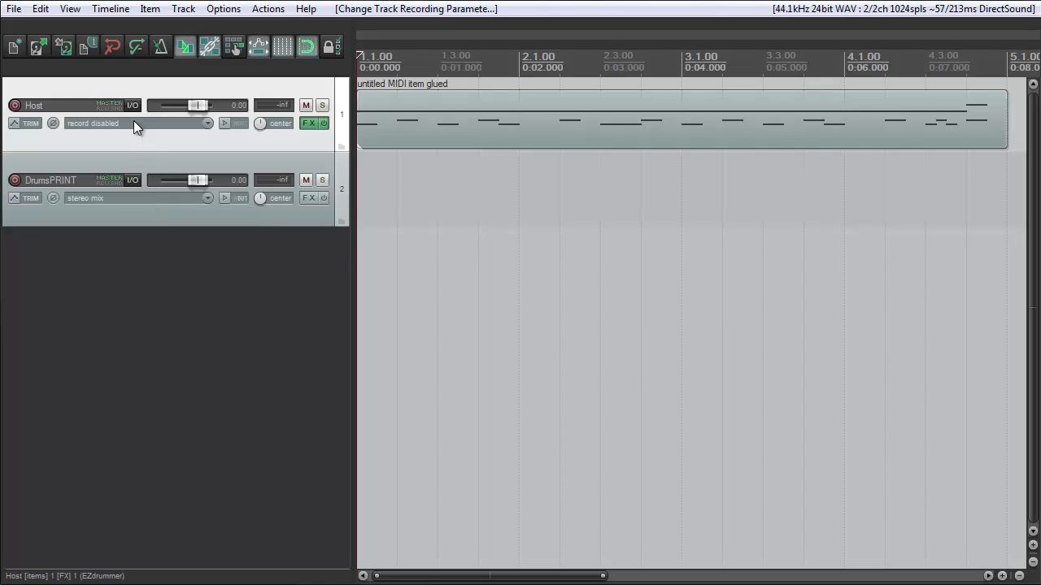
Step: Check and close Host's routing, then open DrumsPRINT's routing window
{"action": "left_click", "coordinate": [134, 105]}
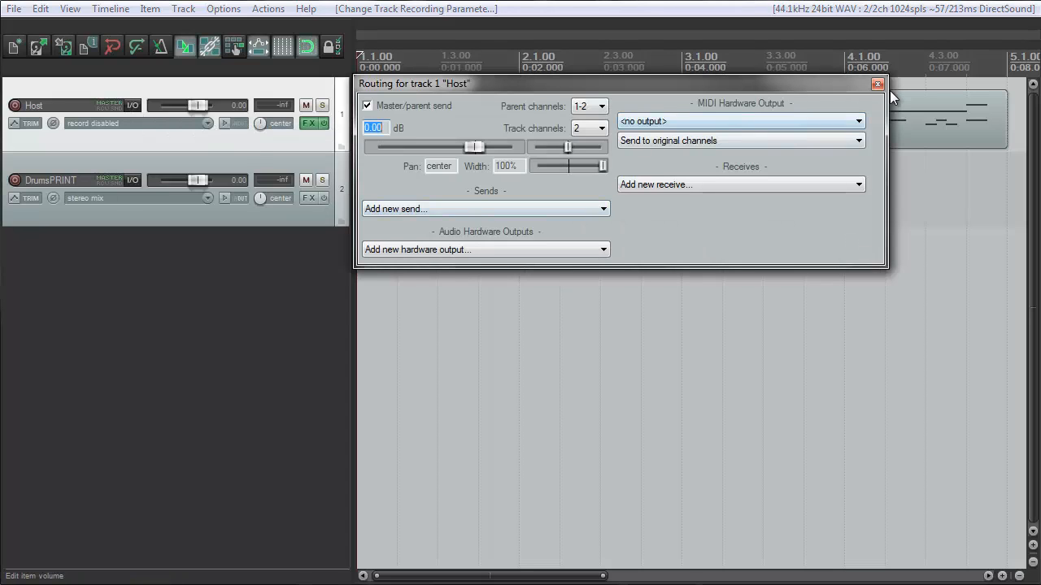
{"action": "left_click", "coordinate": [878, 85]}
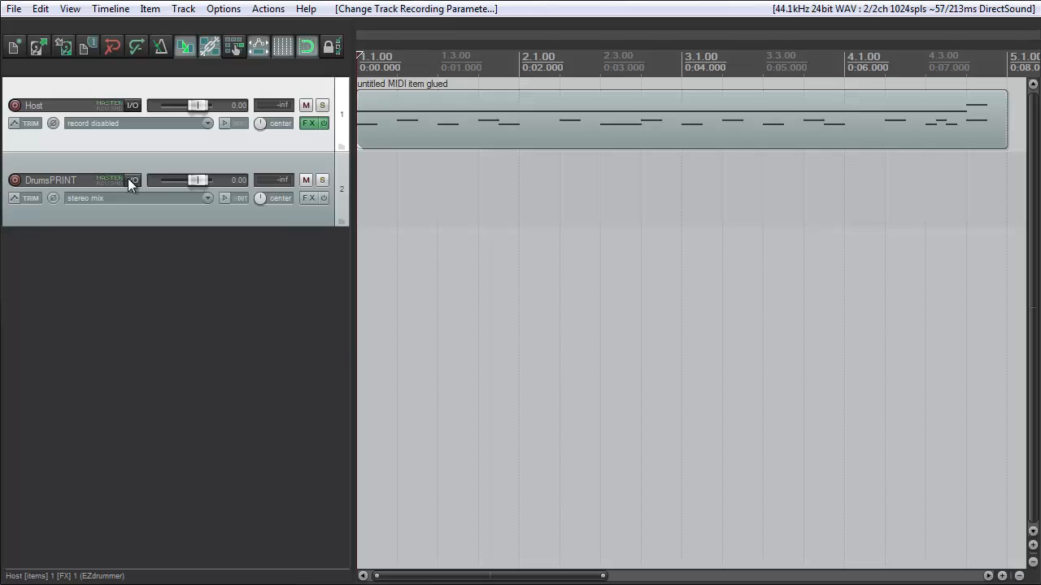
{"action": "left_click", "coordinate": [132, 179]}
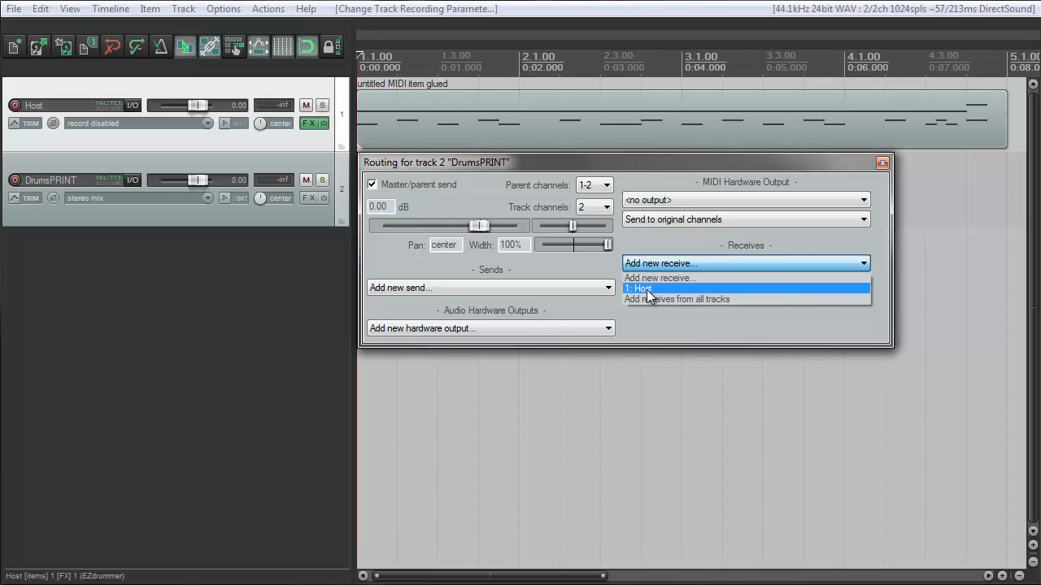
Step: Add a receive from '1: Host' on DrumsPRINT and close the routing window
{"action": "left_click", "coordinate": [639, 288]}
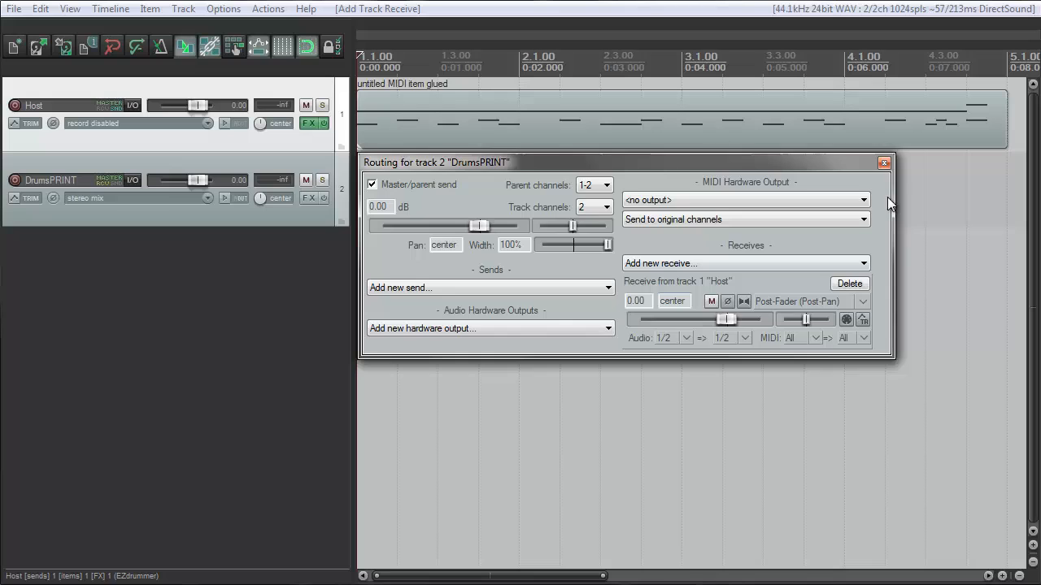
{"action": "left_click", "coordinate": [882, 164]}
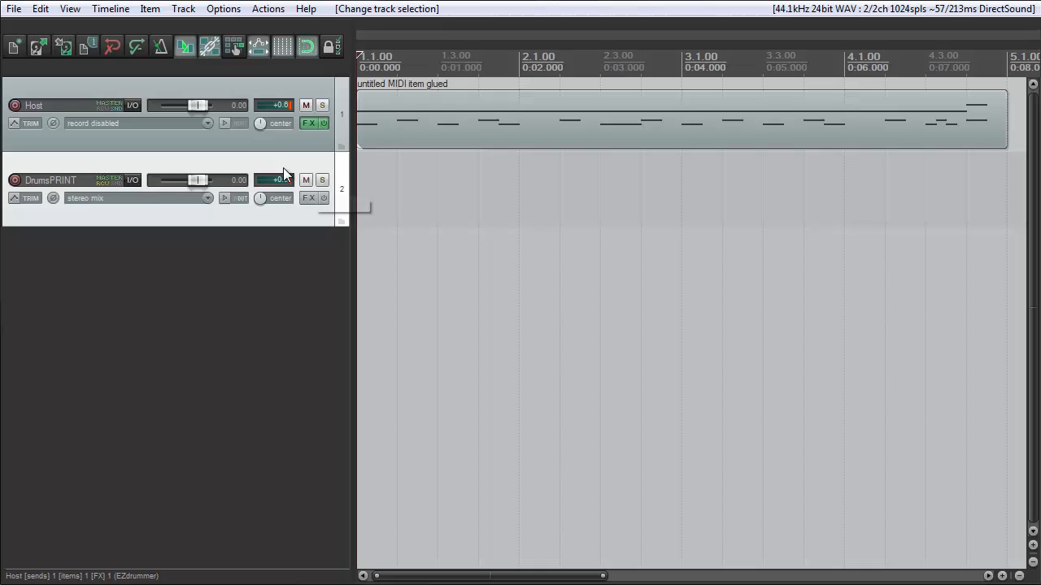
Step: Mute and unmute DrumsPRINT, then record-arm it
{"action": "left_click", "coordinate": [305, 180]}
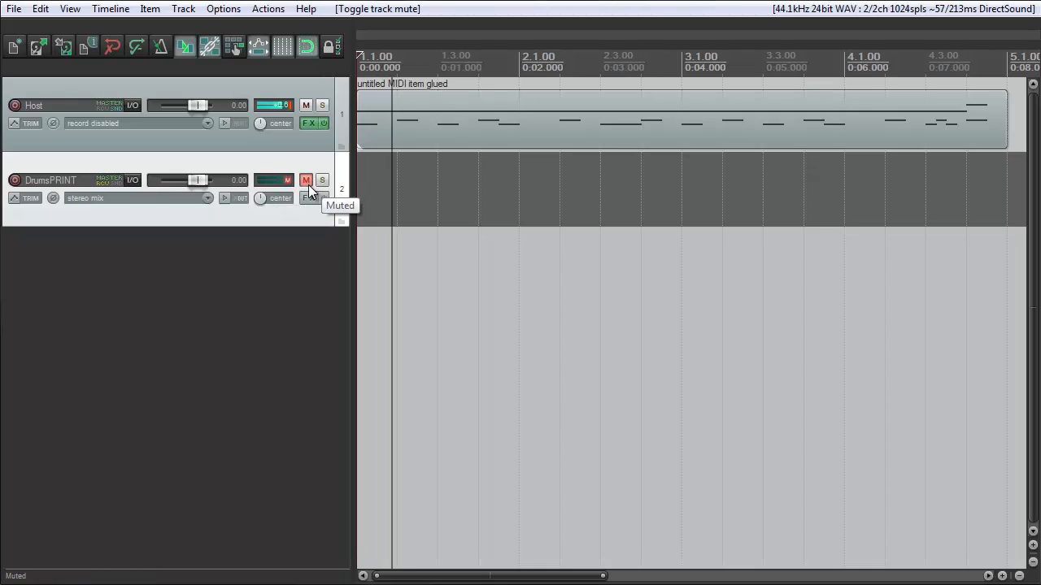
{"action": "left_click", "coordinate": [306, 179]}
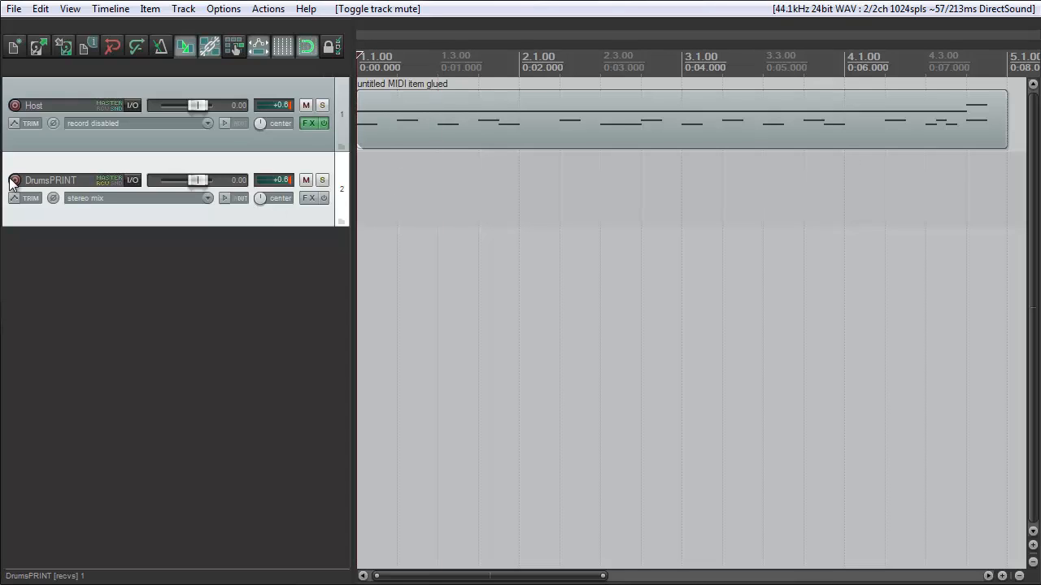
{"action": "left_click", "coordinate": [13, 181]}
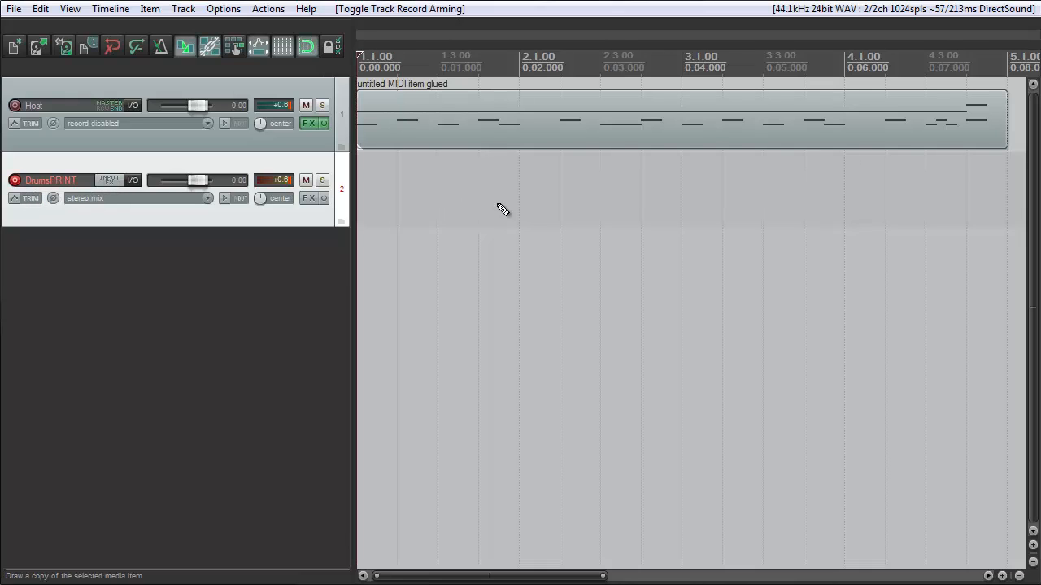
Step: Record the Host drums onto DrumsPRINT with Ctrl+R, then mute Host
{"action": "key", "text": "Ctrl+R"}
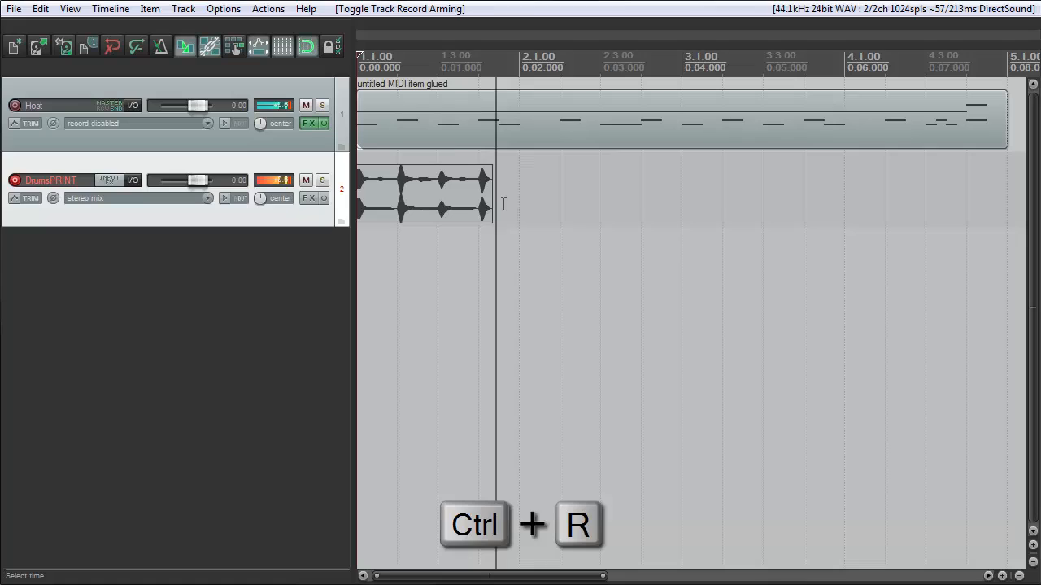
{"action": "key", "text": "ctrl+r"}
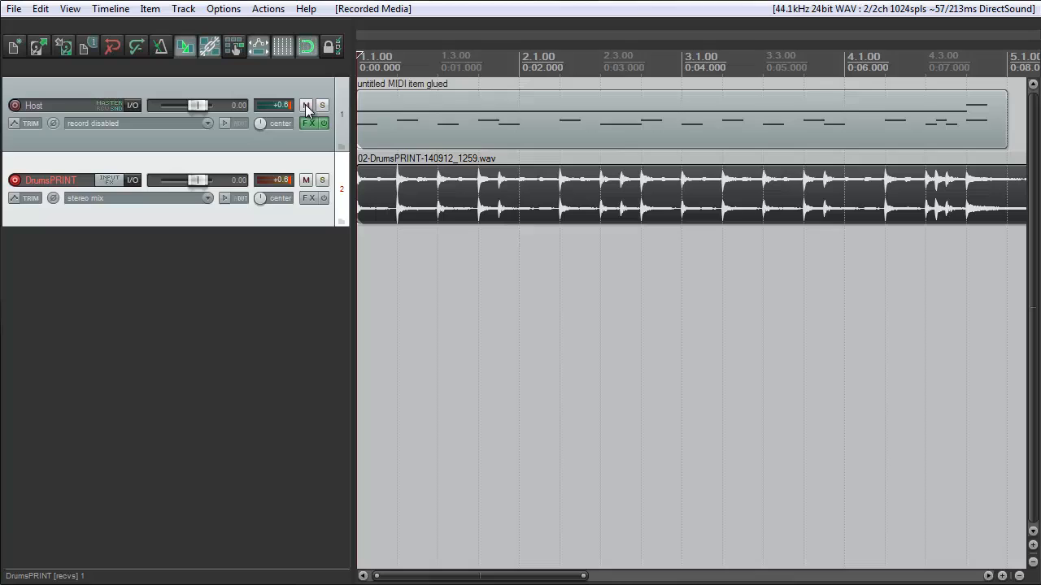
{"action": "left_click", "coordinate": [305, 105]}
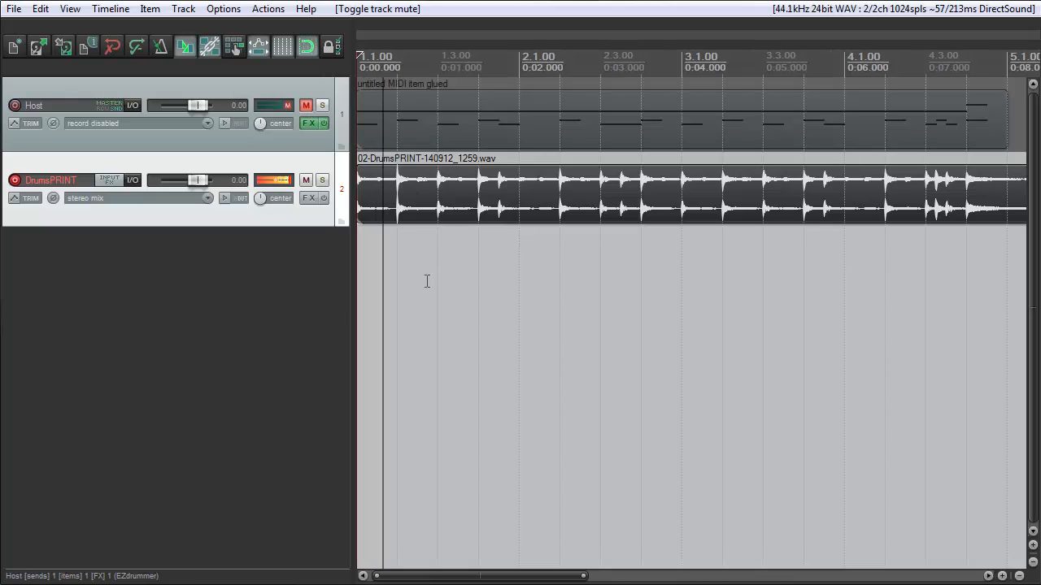
{"action": "left_click", "coordinate": [306, 105]}
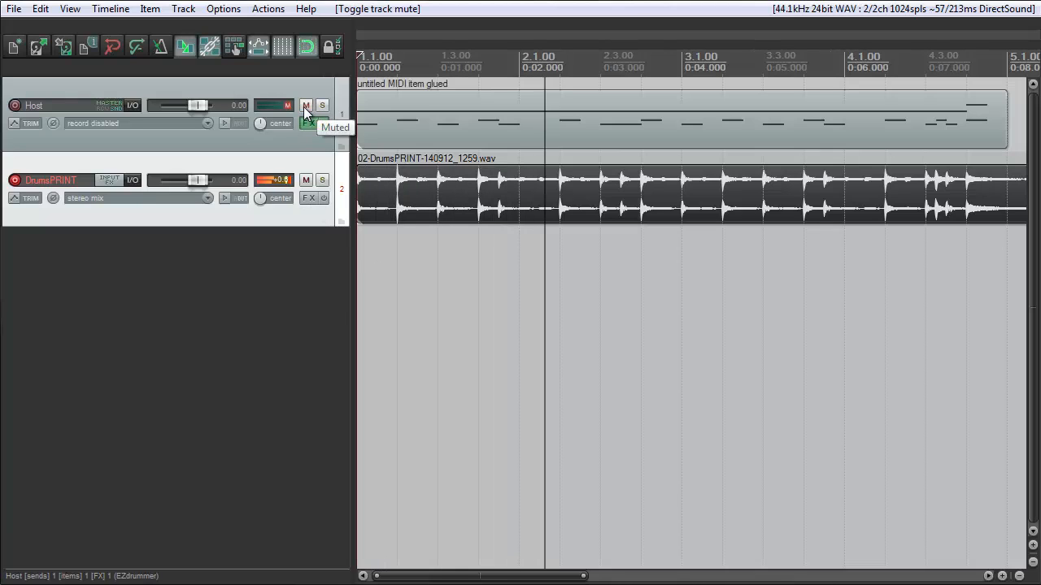
Step: Toggle Host's mute to compare, and shrink the DrumsPRINT track height
{"action": "left_click", "coordinate": [305, 105]}
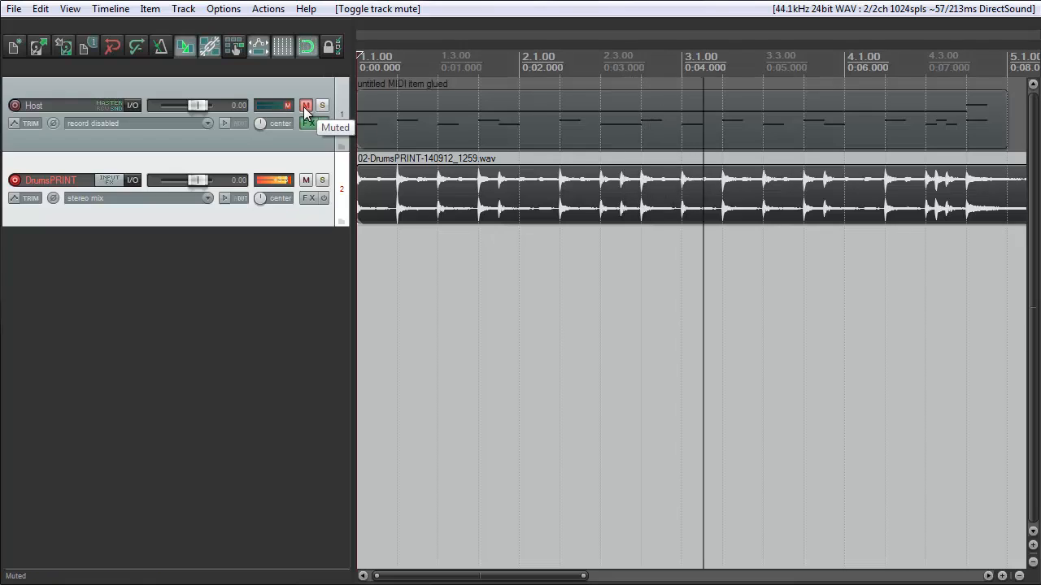
{"action": "left_click", "coordinate": [305, 105]}
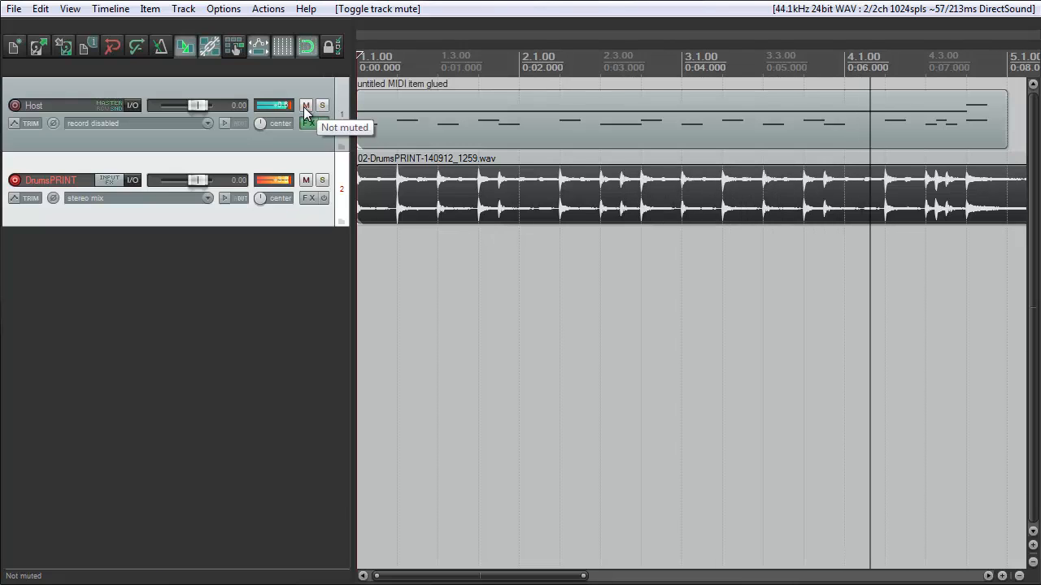
{"action": "left_click", "coordinate": [306, 105]}
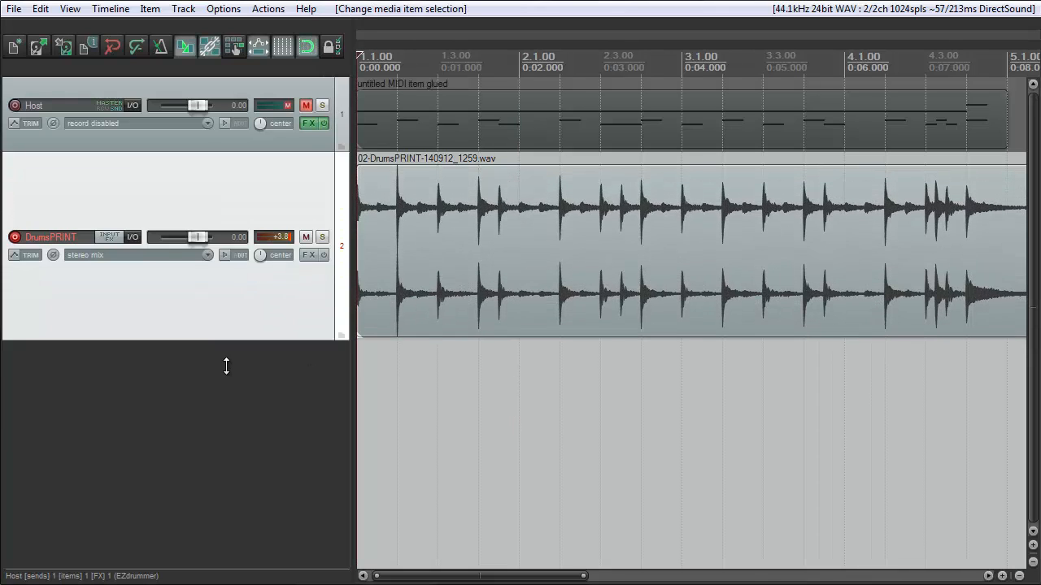
{"action": "left_click_drag", "start_coordinate": [226, 366], "coordinate": [220, 448]}
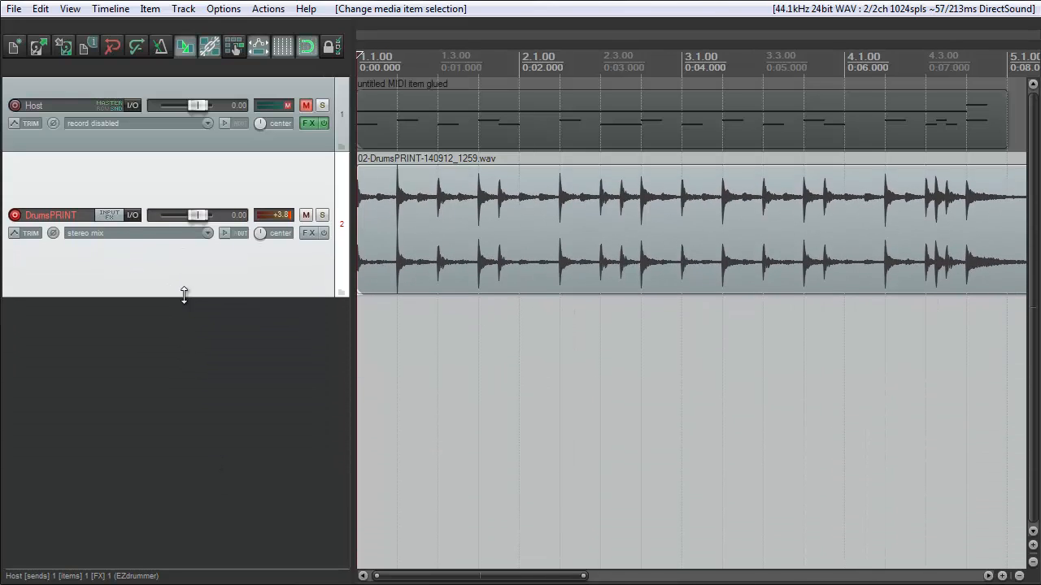
{"action": "left_click_drag", "start_coordinate": [183, 295], "coordinate": [211, 360]}
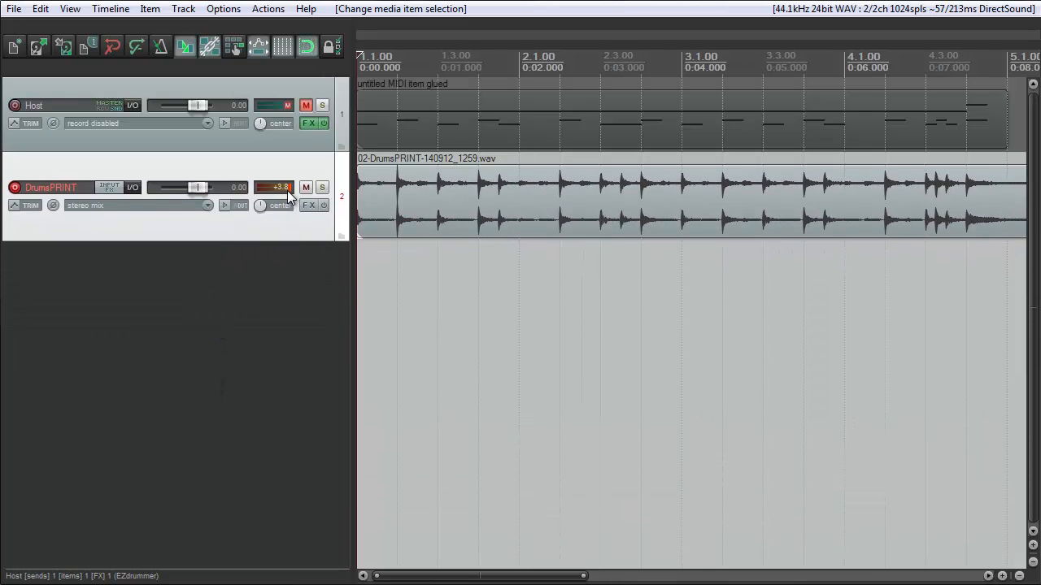
{"action": "left_click", "coordinate": [306, 105]}
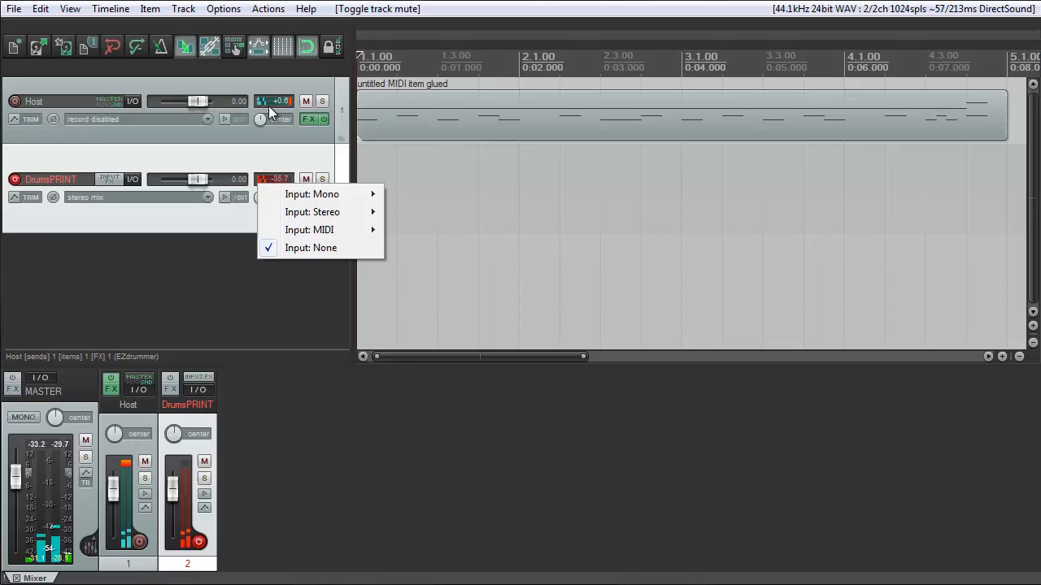
Step: Delete the clipping drum print item from DrumsPRINT
{"action": "left_click", "coordinate": [462, 222]}
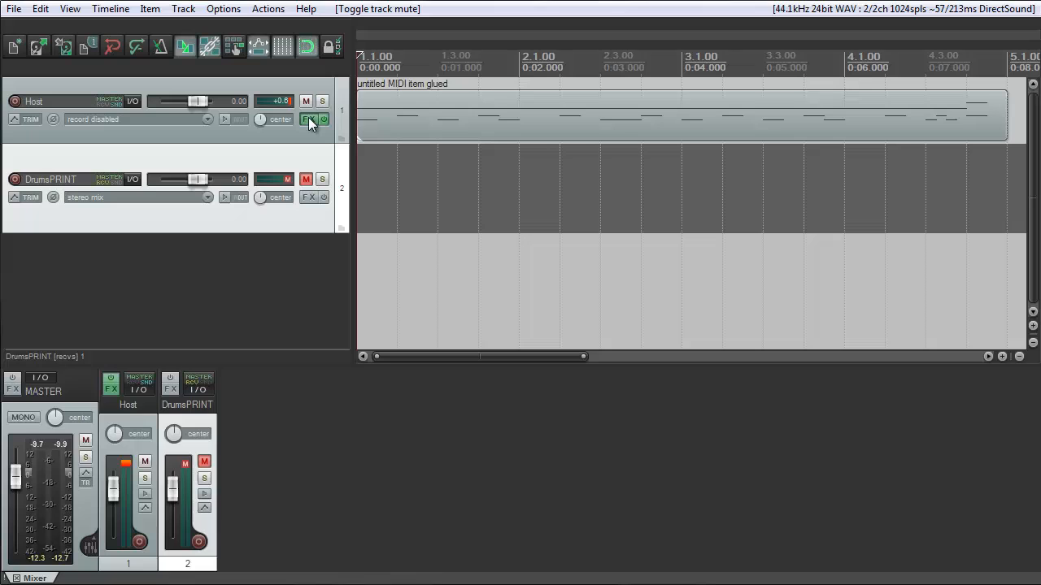
Step: Lower EZdrummer's master volume on the Host track to about -3.5 dB
{"action": "left_click", "coordinate": [308, 119]}
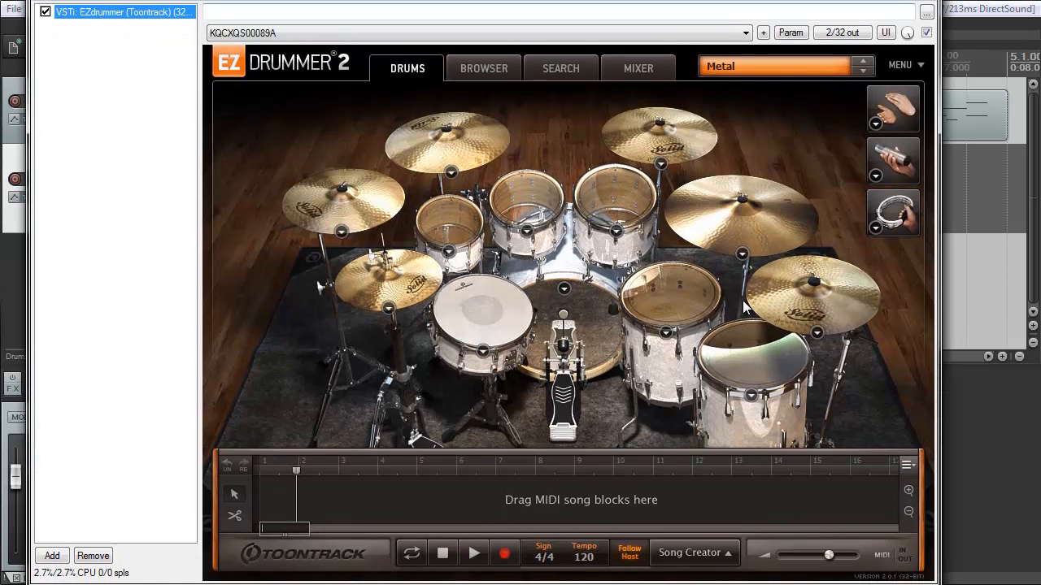
{"action": "left_click_drag", "start_coordinate": [828, 554], "coordinate": [821, 555]}
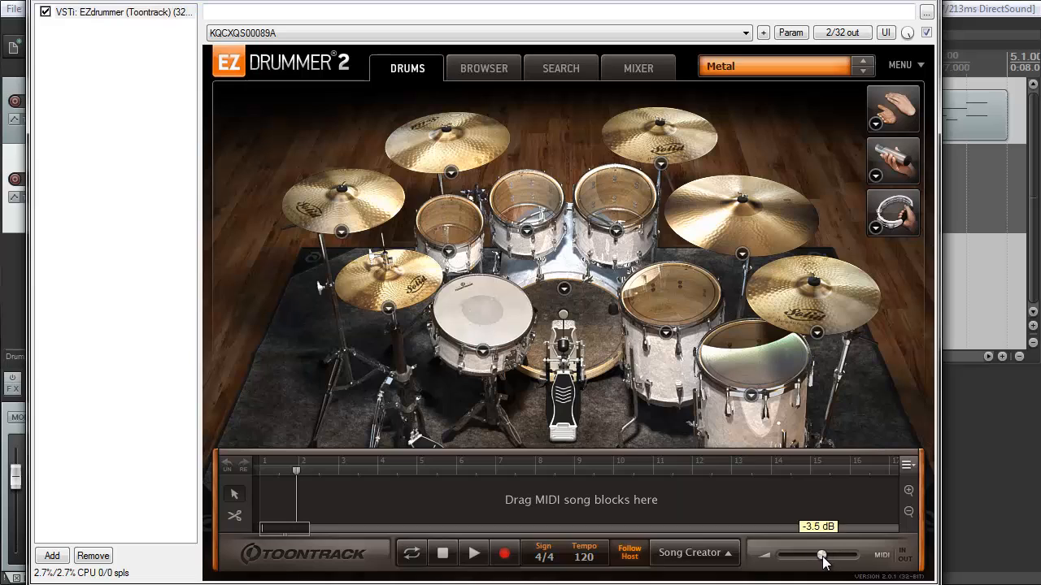
{"action": "left_click_drag", "start_coordinate": [822, 556], "coordinate": [820, 558]}
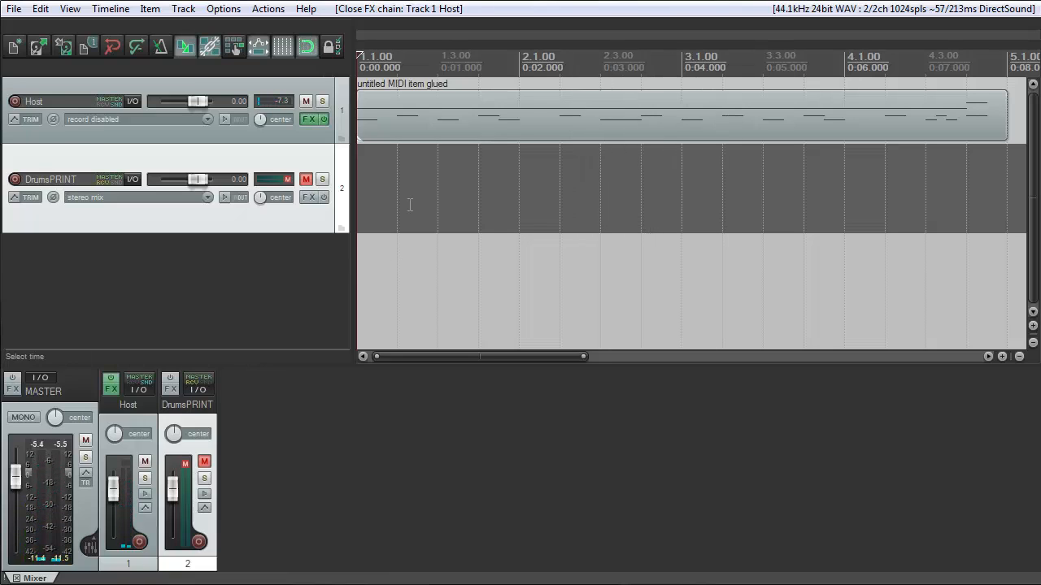
Step: Unmute DrumsPRINT and arm it to record the new drum print
{"action": "left_click", "coordinate": [306, 179]}
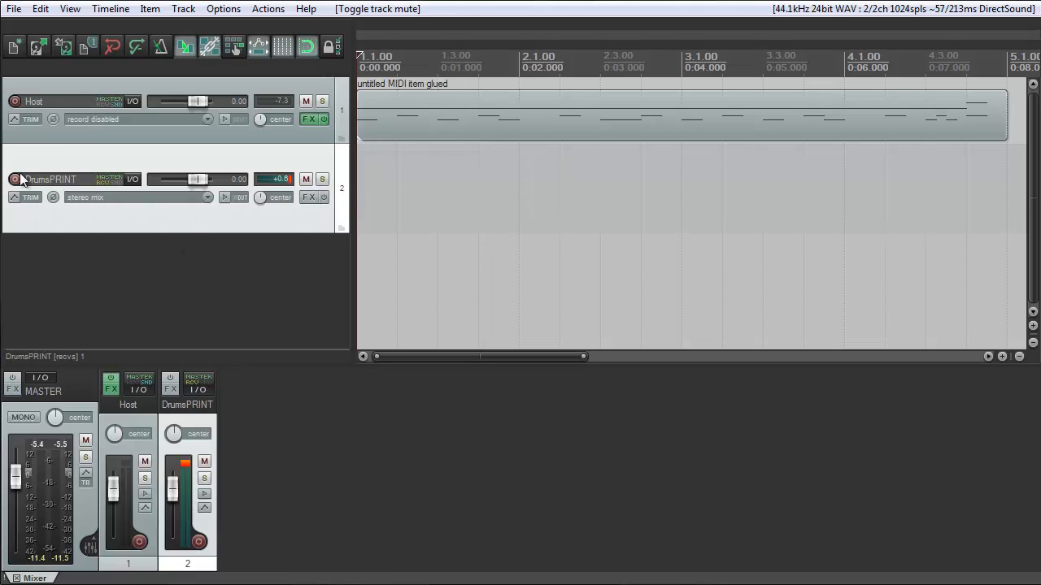
{"action": "left_click", "coordinate": [14, 179]}
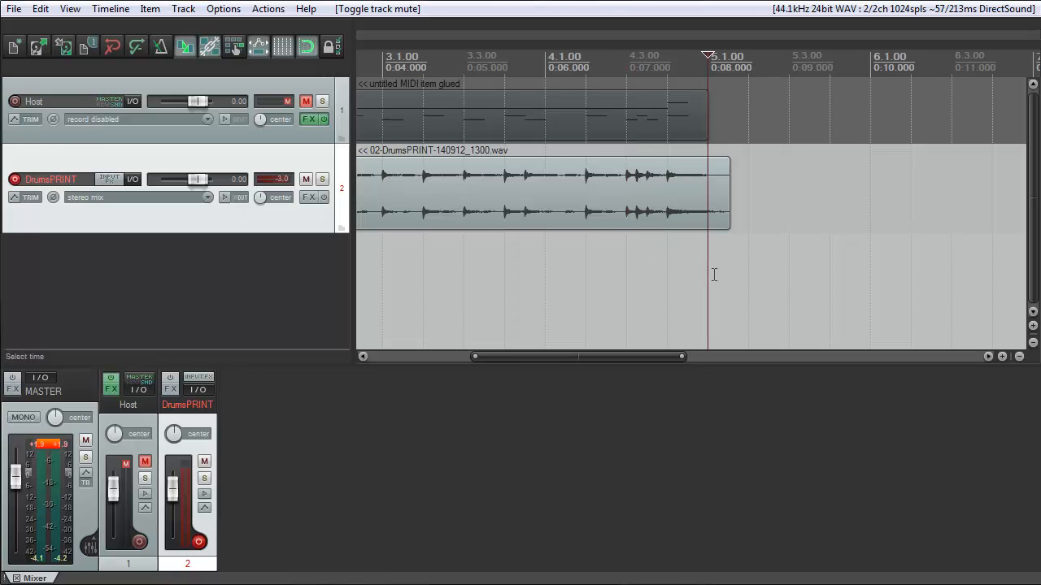
{"action": "mouse_move", "coordinate": [627, 257]}
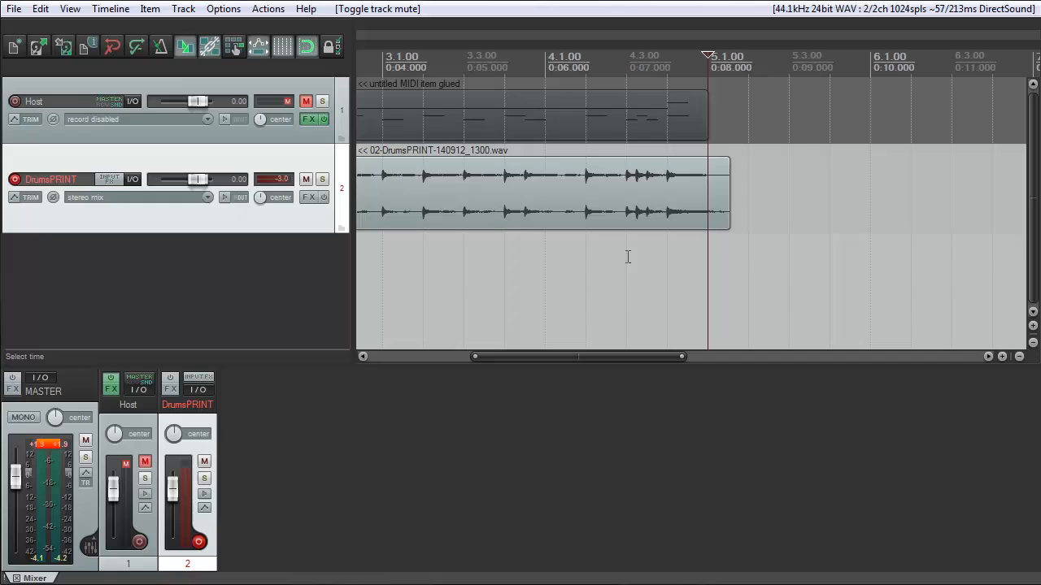
Step: Select the active take for the re-recorded section of the drum print
{"action": "left_click", "coordinate": [306, 101]}
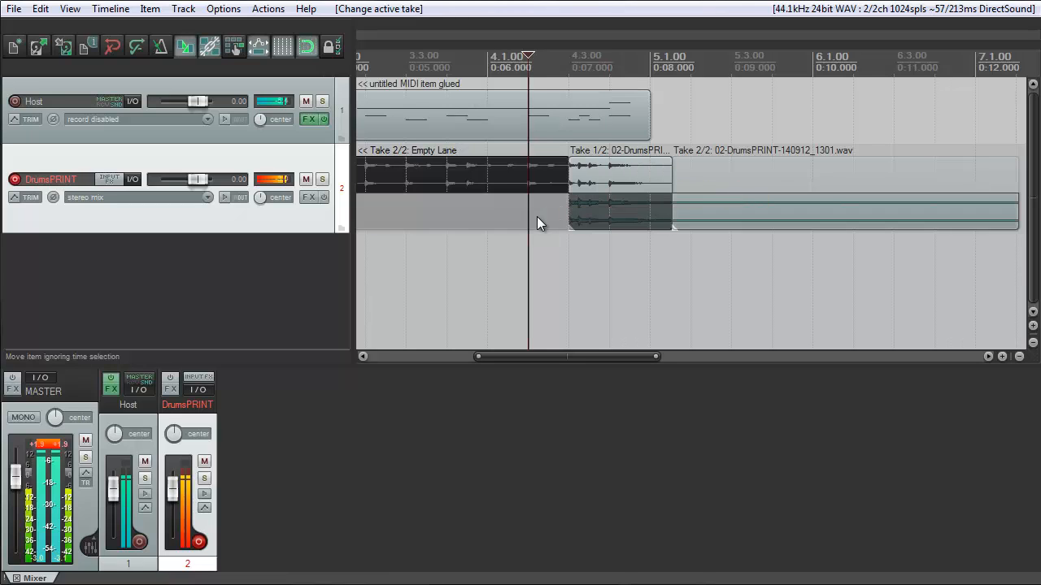
{"action": "left_click", "coordinate": [306, 101]}
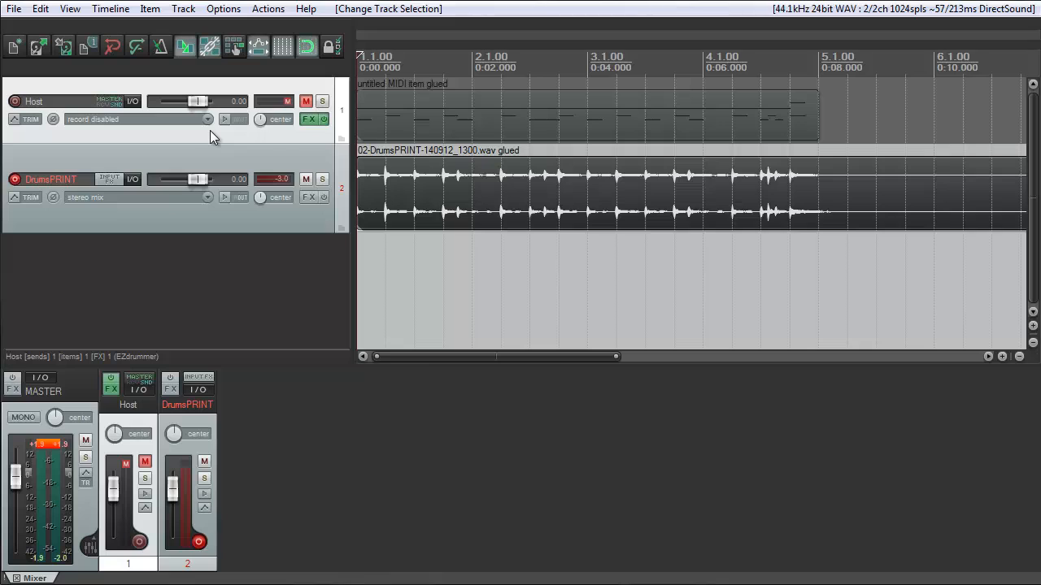
Step: Remove the Host track via its context menu and confirm the deletion
{"action": "right_click", "coordinate": [224, 138]}
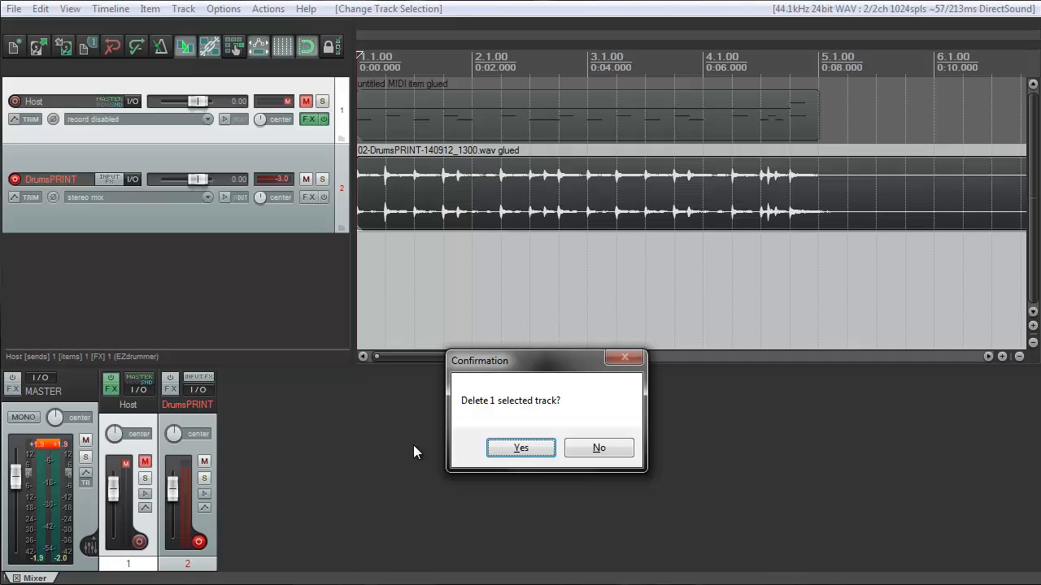
{"action": "left_click", "coordinate": [598, 447]}
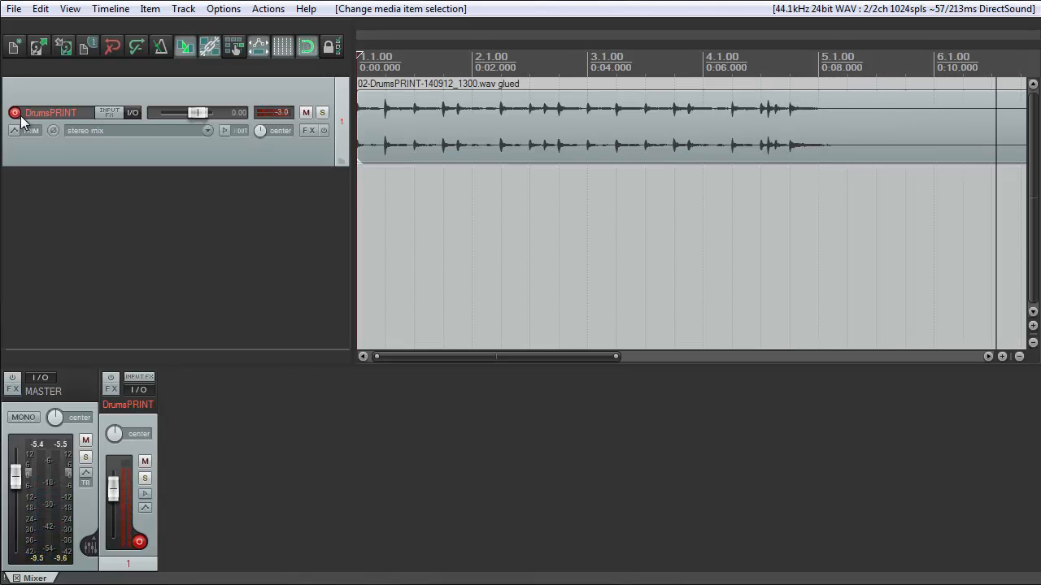
Step: Restore the Host track and its EZdrummer MIDI item alongside DrumsPRINT
{"action": "left_click", "coordinate": [14, 113]}
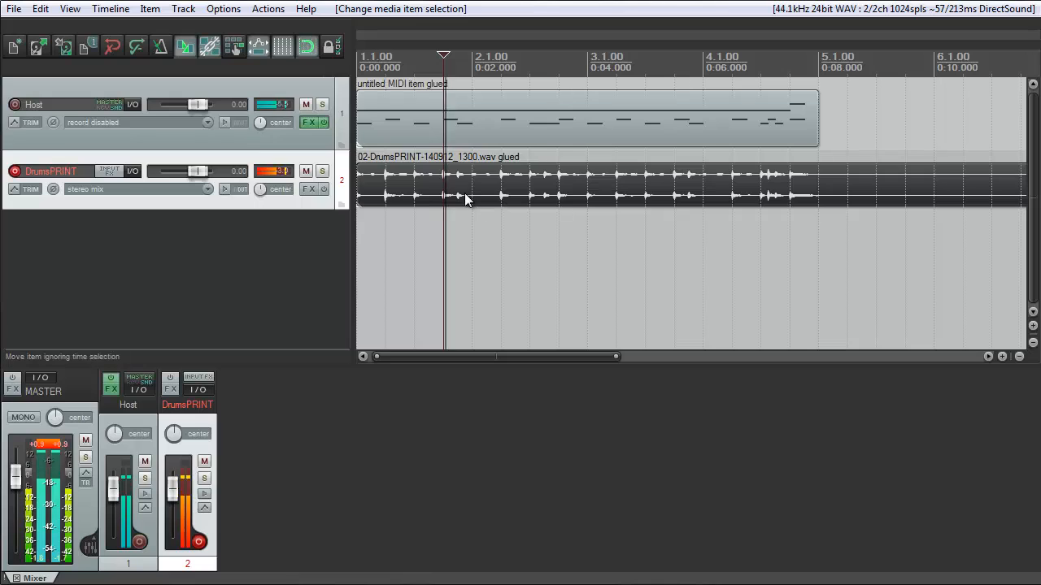
Step: Toggle the Host track's mute button so it ends up muted
{"action": "left_click", "coordinate": [306, 104]}
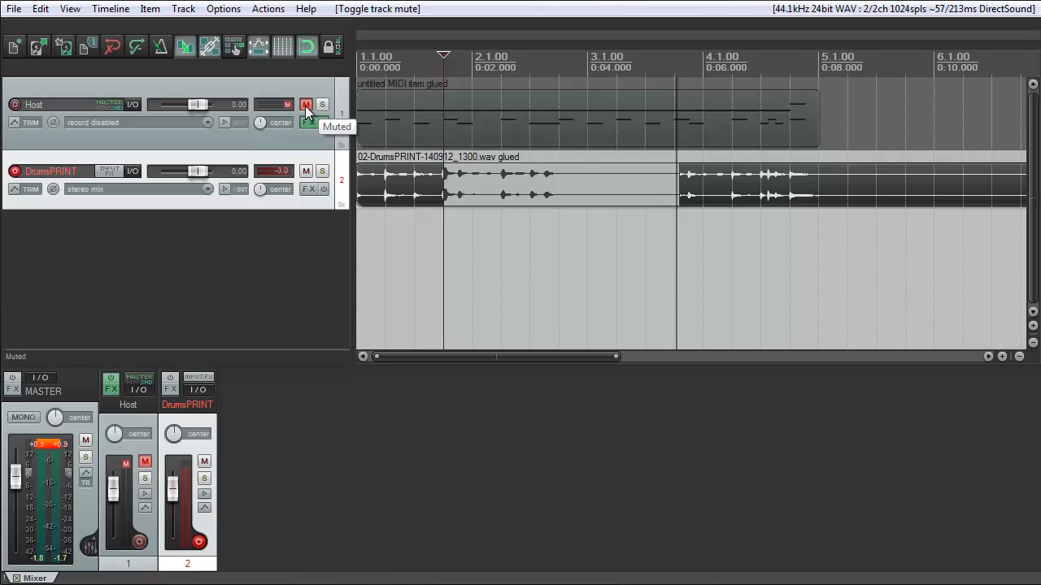
{"action": "left_click", "coordinate": [305, 104]}
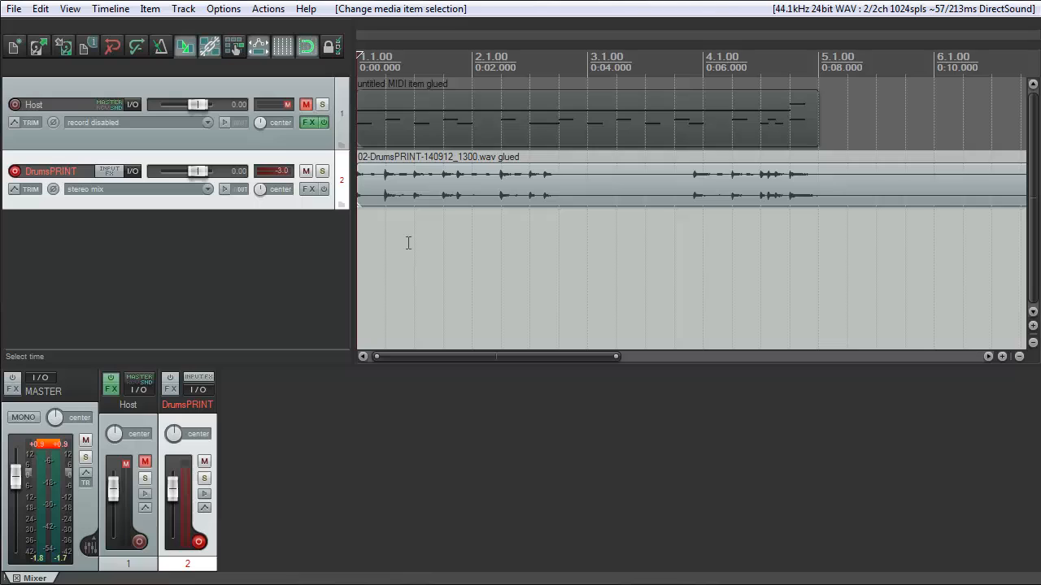
{"action": "mouse_move", "coordinate": [362, 217]}
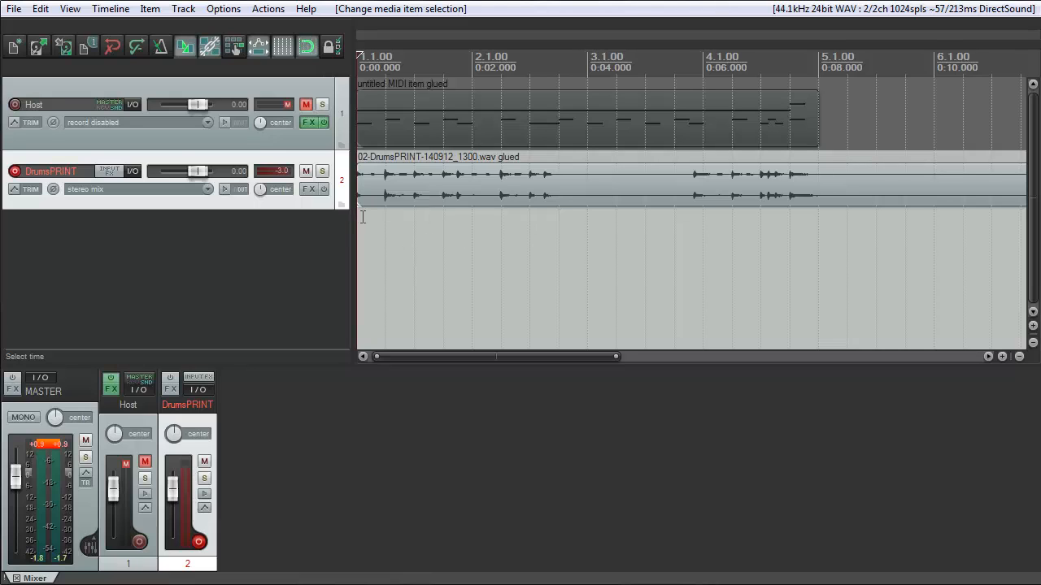
Step: Mark a time range on the DrumsPRINT print and place the edit cursor near bar 2
{"action": "left_click_drag", "start_coordinate": [358, 62], "coordinate": [501, 61]}
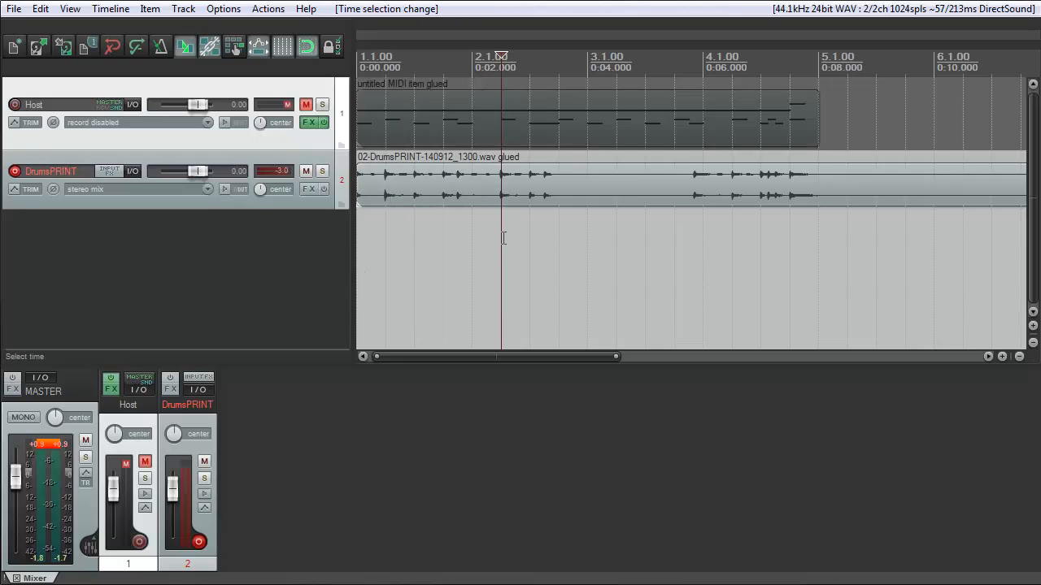
{"action": "left_click", "coordinate": [305, 104]}
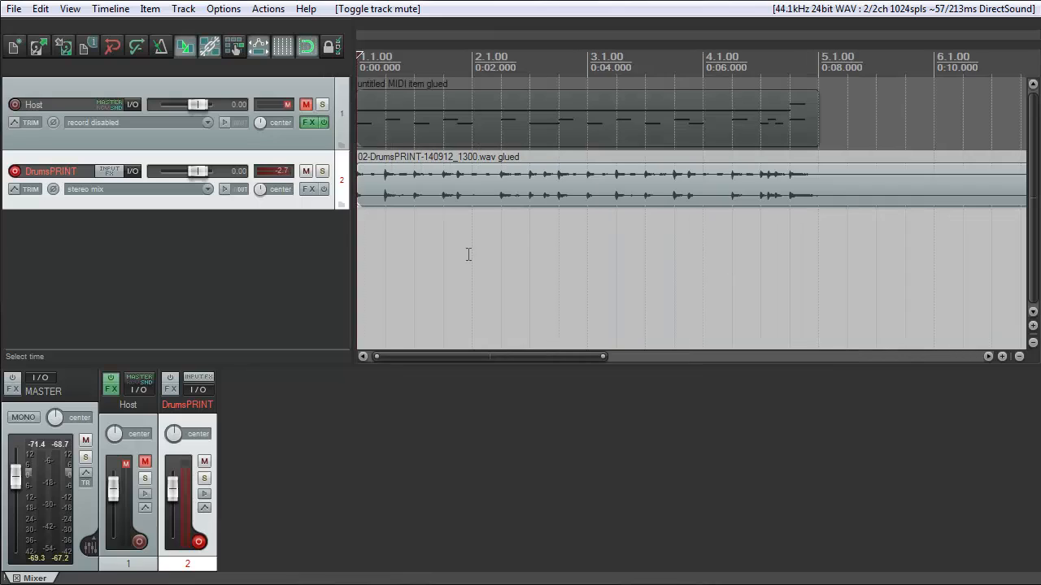
{"action": "mouse_move", "coordinate": [232, 233]}
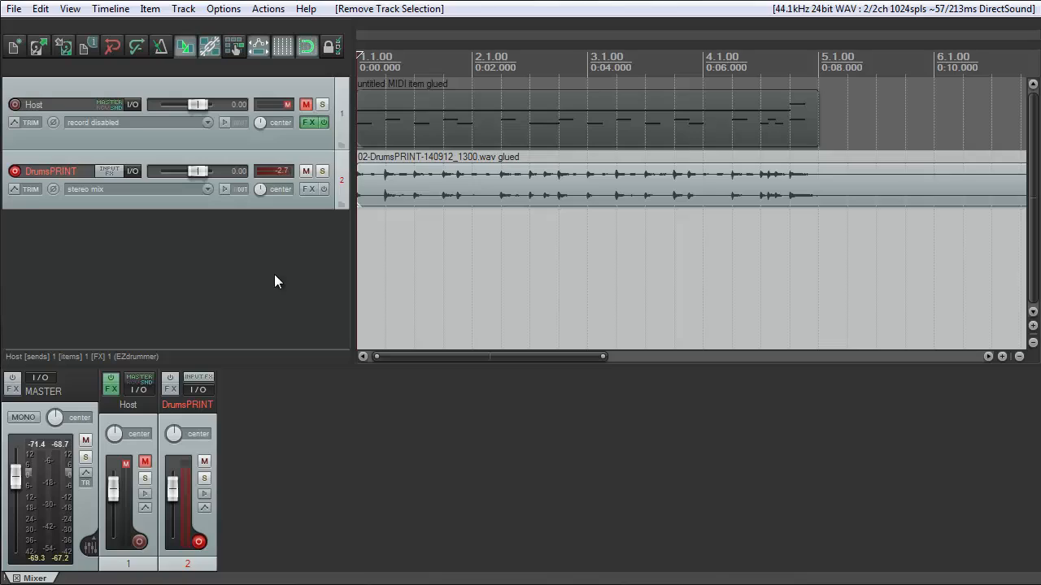
{"action": "mouse_move", "coordinate": [283, 259]}
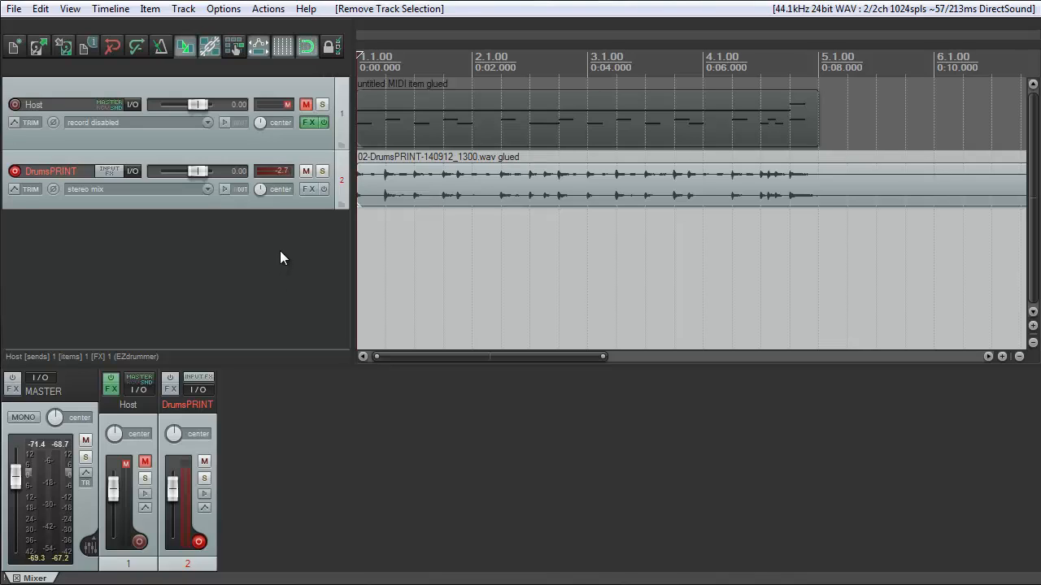
{"action": "mouse_move", "coordinate": [191, 555]}
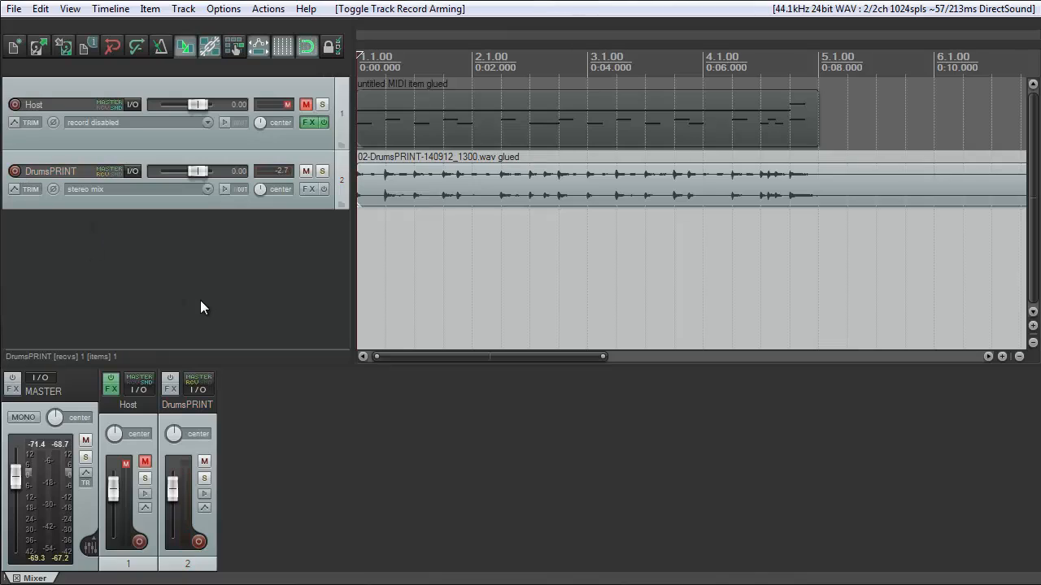
{"action": "mouse_move", "coordinate": [212, 262]}
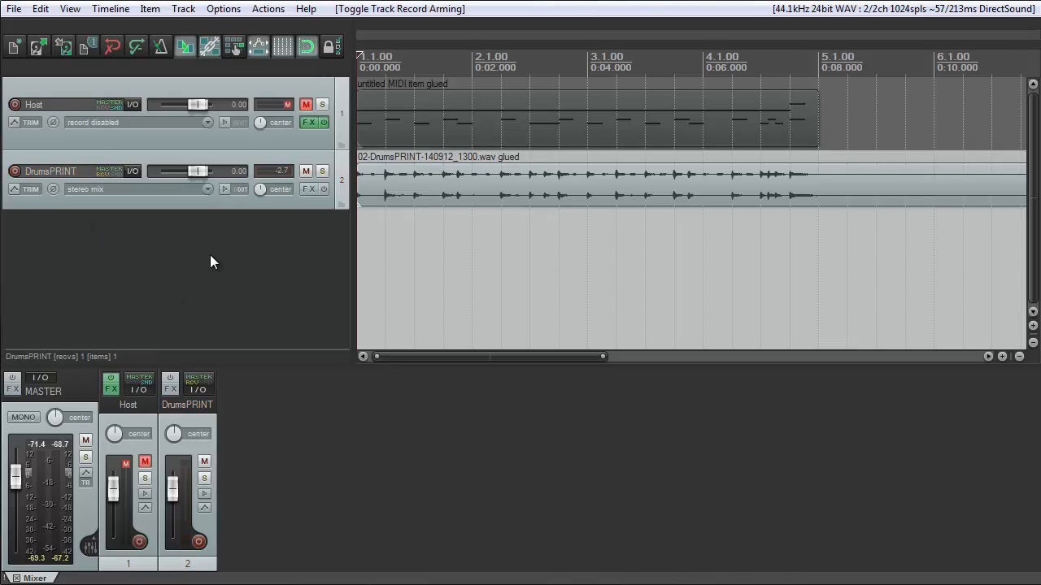